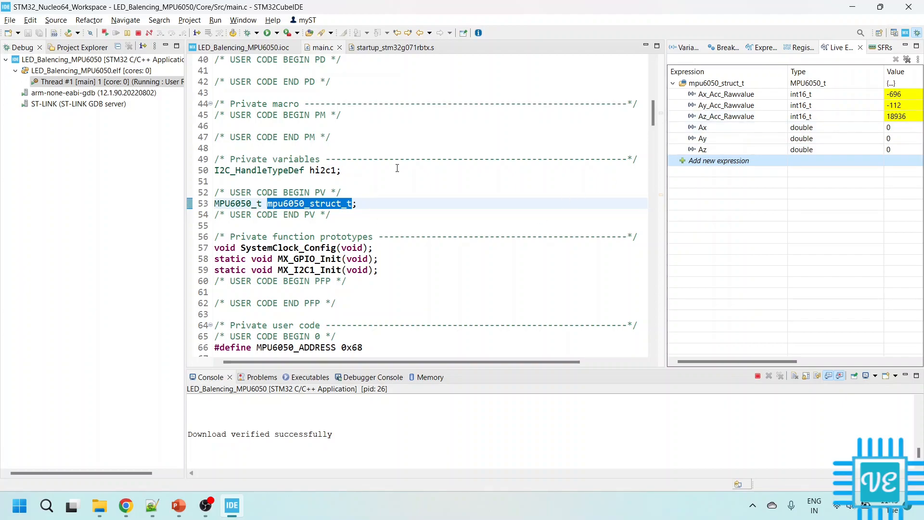
- Scroll down through main.c in the Debug perspective
{"action": "scroll", "scroll_direction": "down", "scroll_amount": 3}
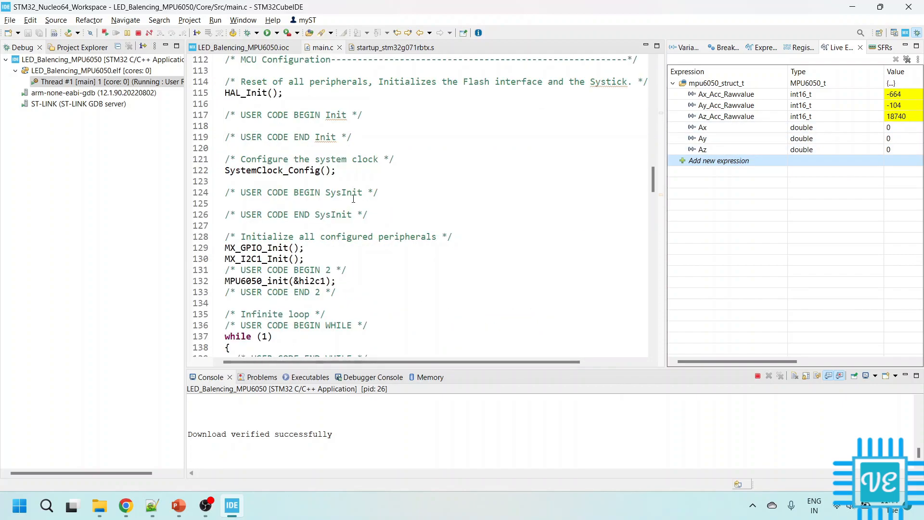
{"action": "scroll", "scroll_direction": "down", "scroll_amount": 3}
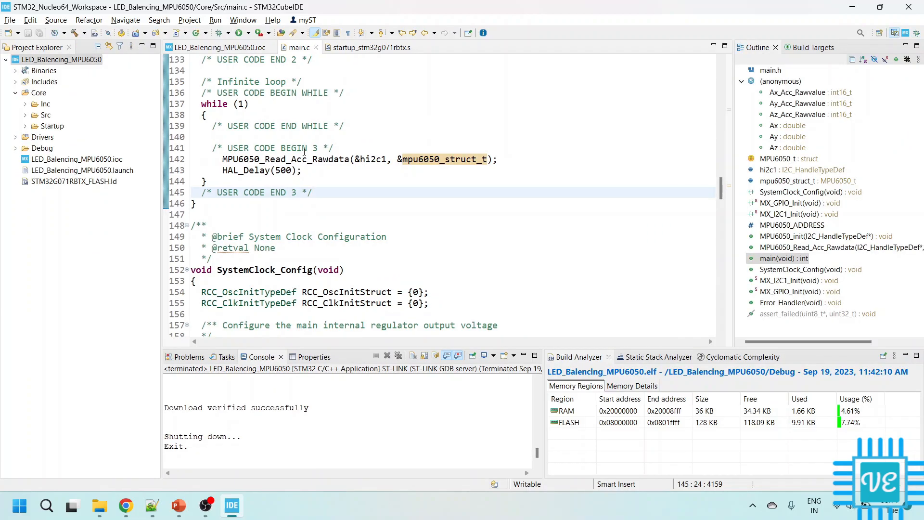
- After the raw-data read, start the line mpu6050_struct_t->Ax = mpu6050_struct_t->Ax_Acc_Rawvalue /
{"action": "left_click", "coordinate": [498, 160]}
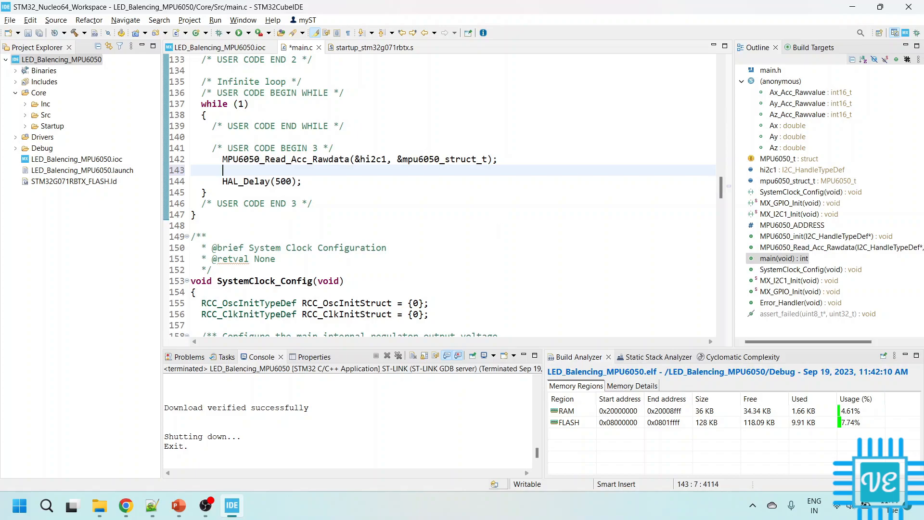
{"action": "type", "text": "mpu6050_struct_t"}
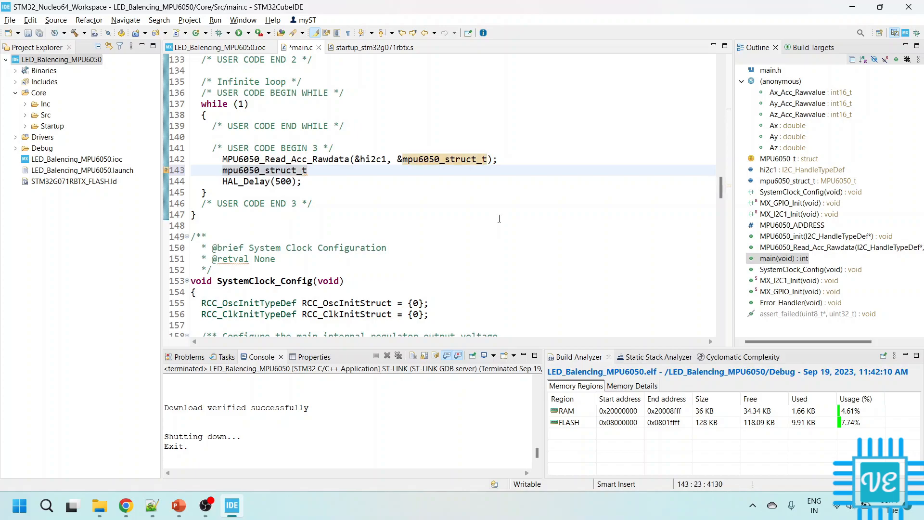
{"action": "type", "text": "->Ax ="}
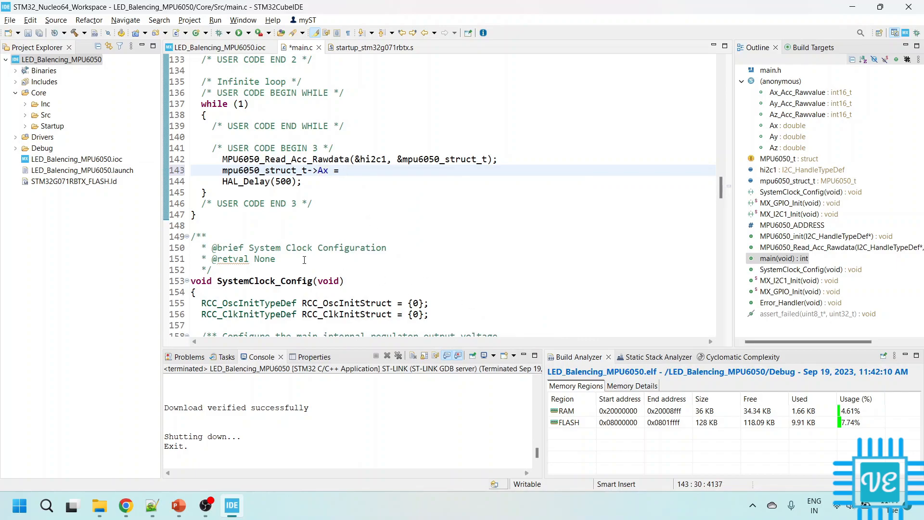
{"action": "double_click", "coordinate": [444, 160]}
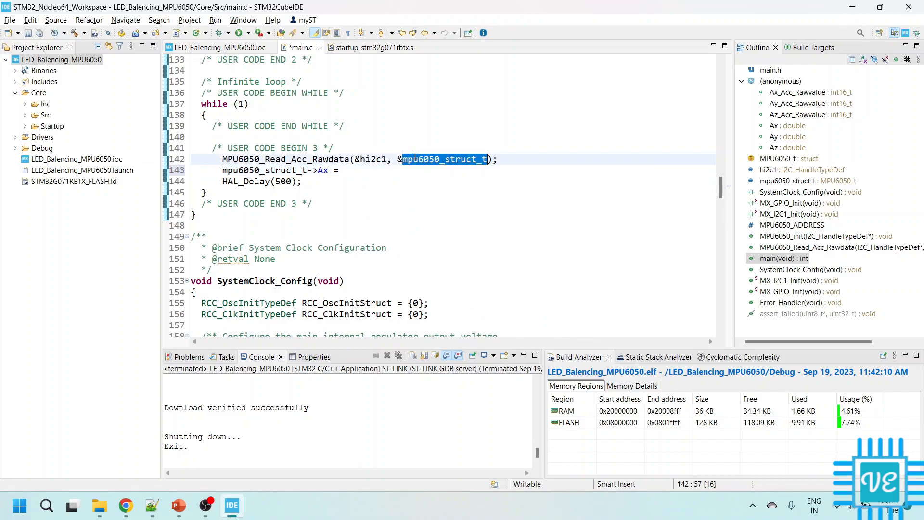
{"action": "type", "text": "mpu6050_struct_t"}
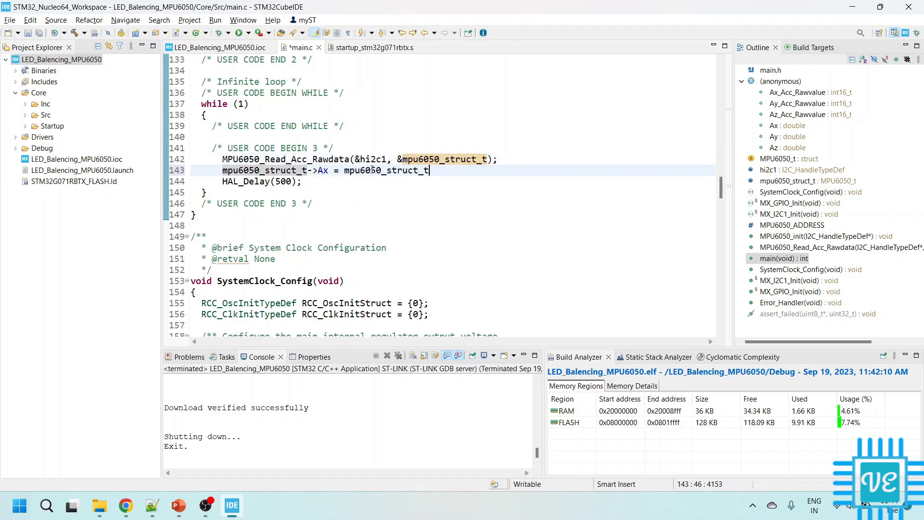
{"action": "type", "text": "->Ax_Acc_Rawvalue"}
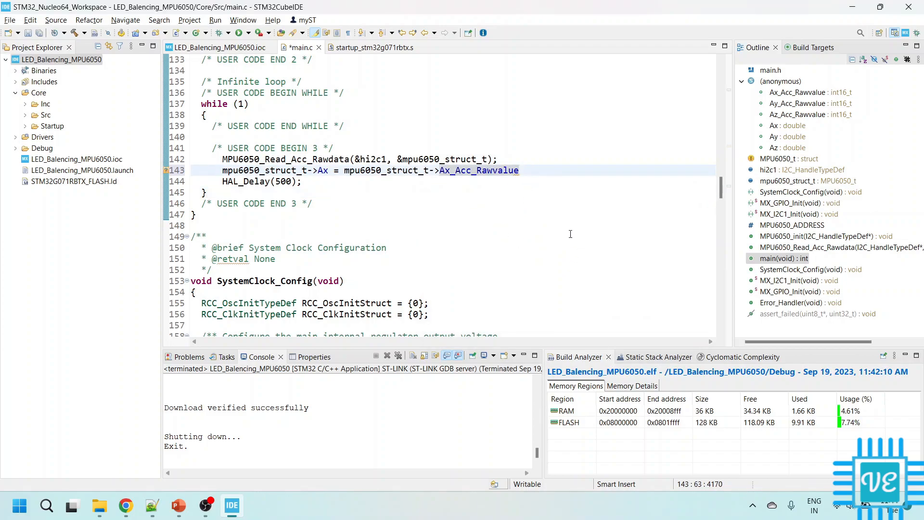
{"action": "type", "text": "/"}
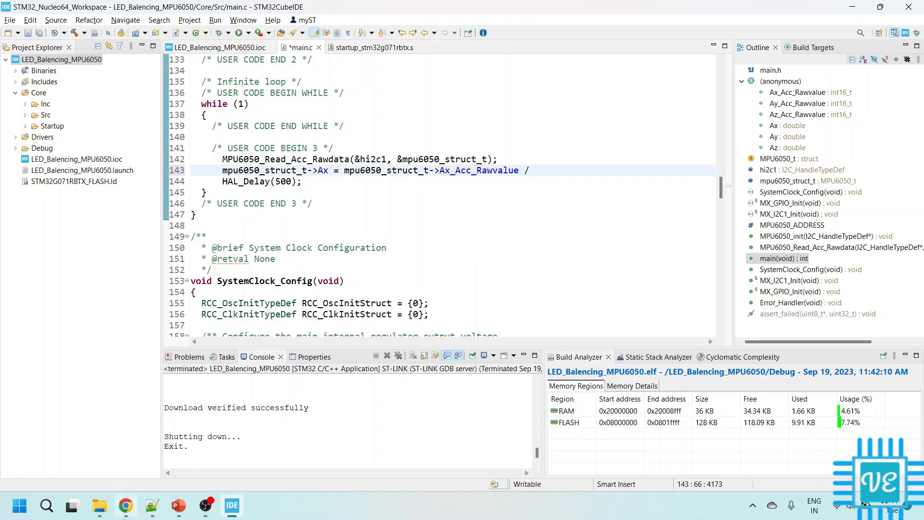
{"action": "left_click", "coordinate": [126, 505]}
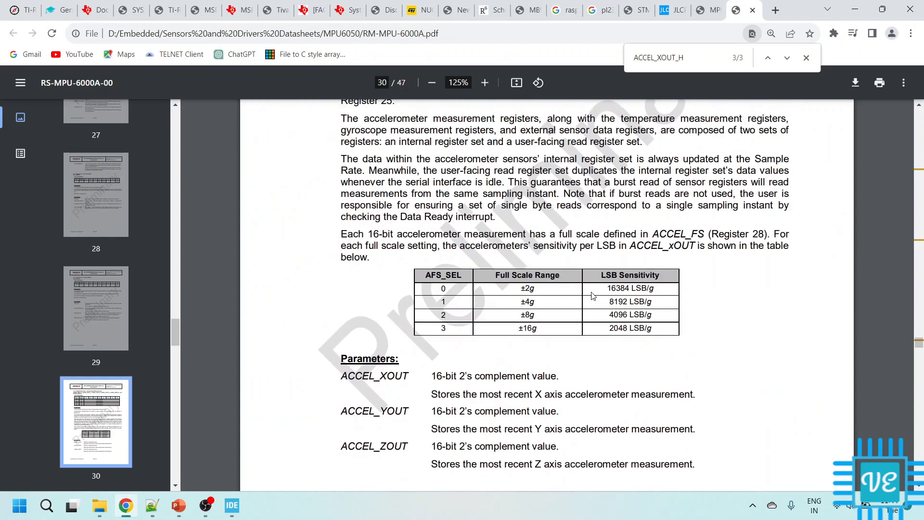
- Scroll the register map PDF to the sensitivity table showing 16384 LSB/g at ±2g
{"action": "scroll", "scroll_direction": "down", "scroll_amount": 3}
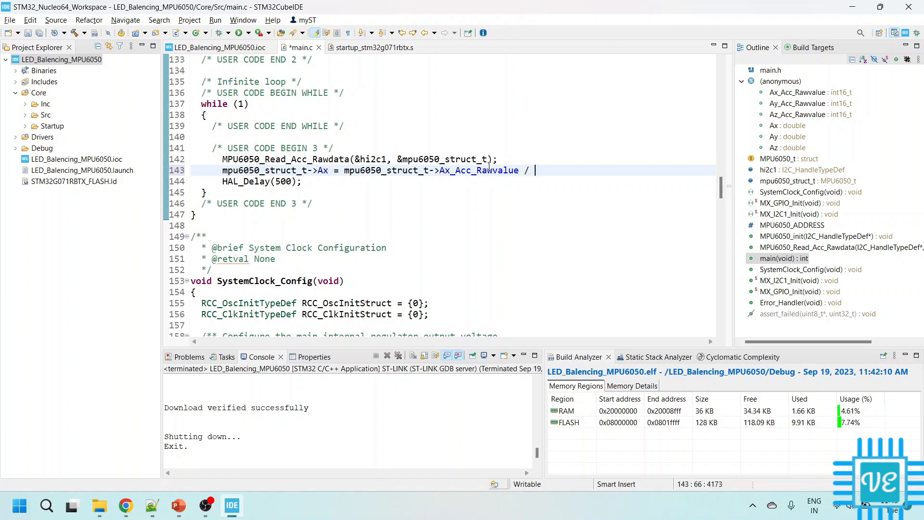
- Divide the raw Ax, Ay and Az values by 16384.0 and build the project
{"action": "type", "text": "16384.0"}
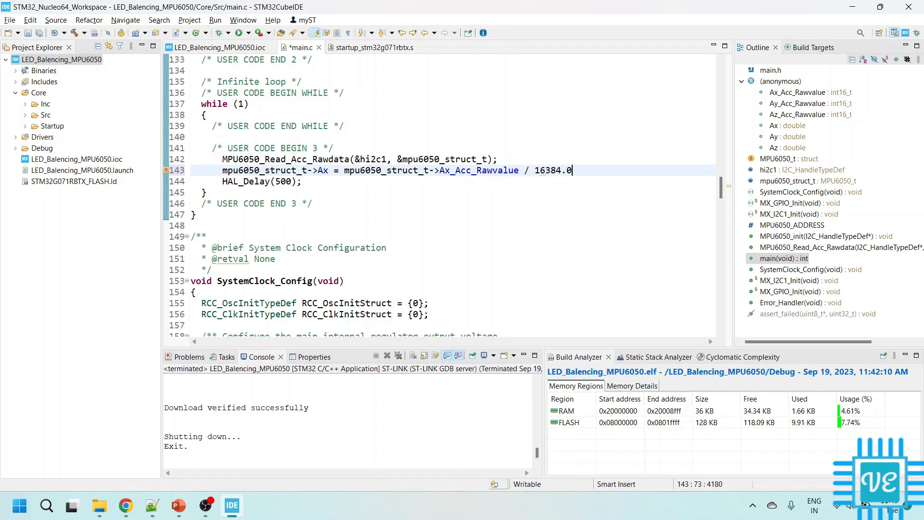
{"action": "type", "text": ";"}
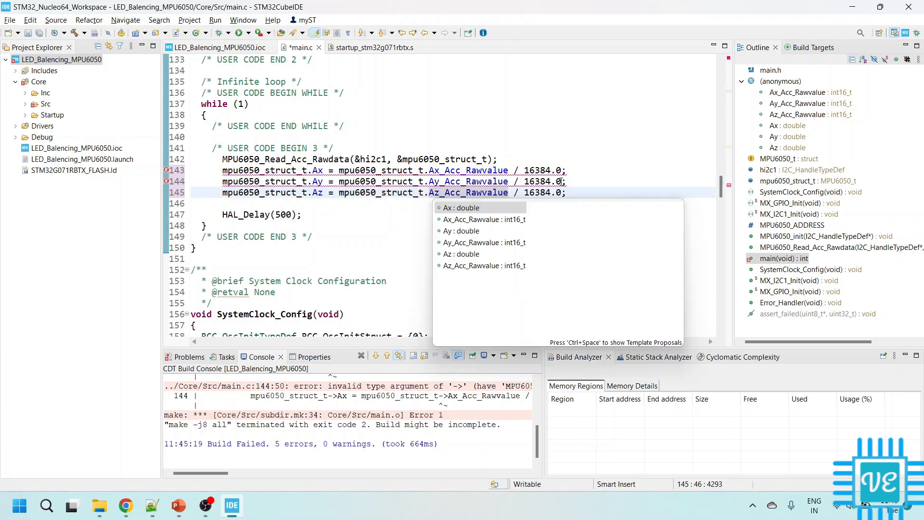
{"action": "left_click", "coordinate": [62, 60]}
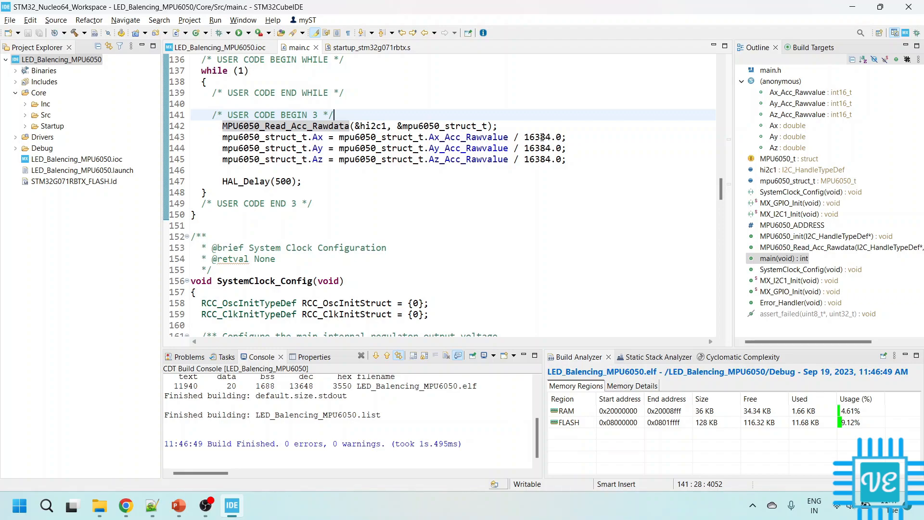
{"action": "double_click", "coordinate": [538, 136]}
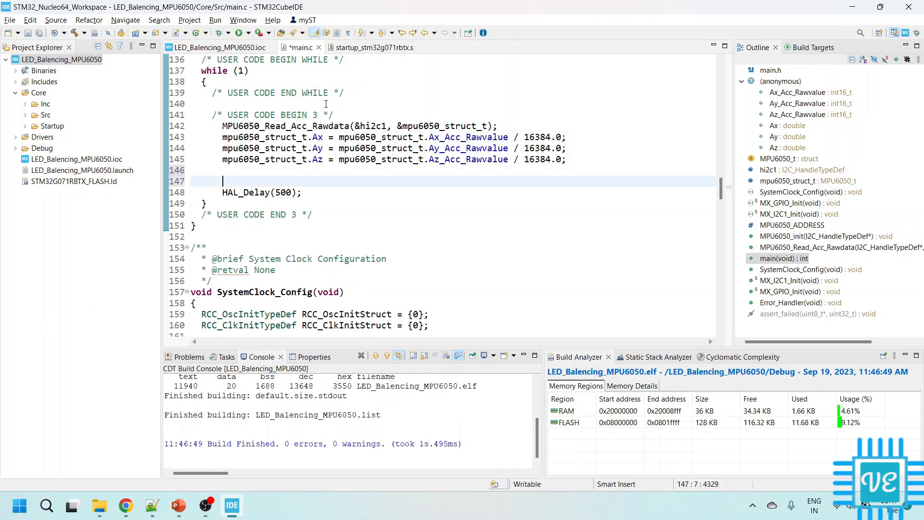
{"action": "mouse_move", "coordinate": [290, 176]}
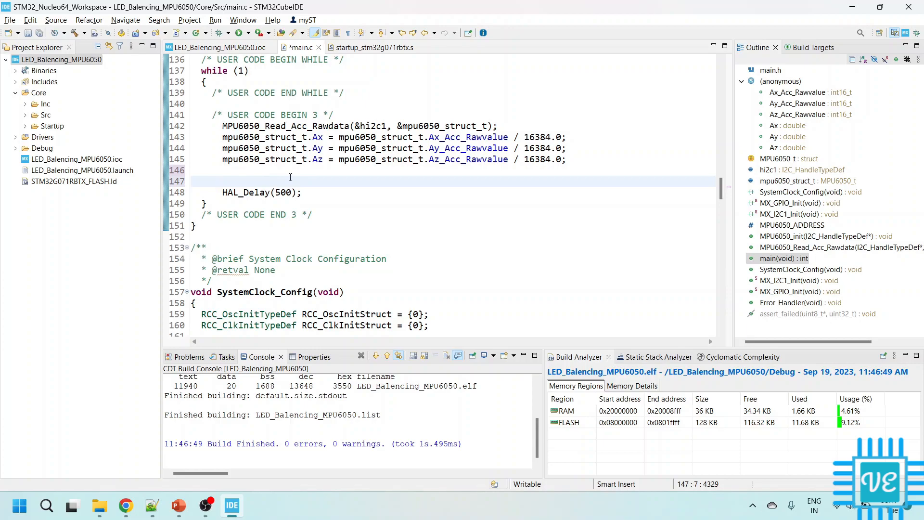
- Insert an if/else testing fabs(mpu6050_struct_t.Ax) > fabs(mpu6050_struct_t.Ay), with a nested if started
{"action": "type", "text": "if (condition) {"}
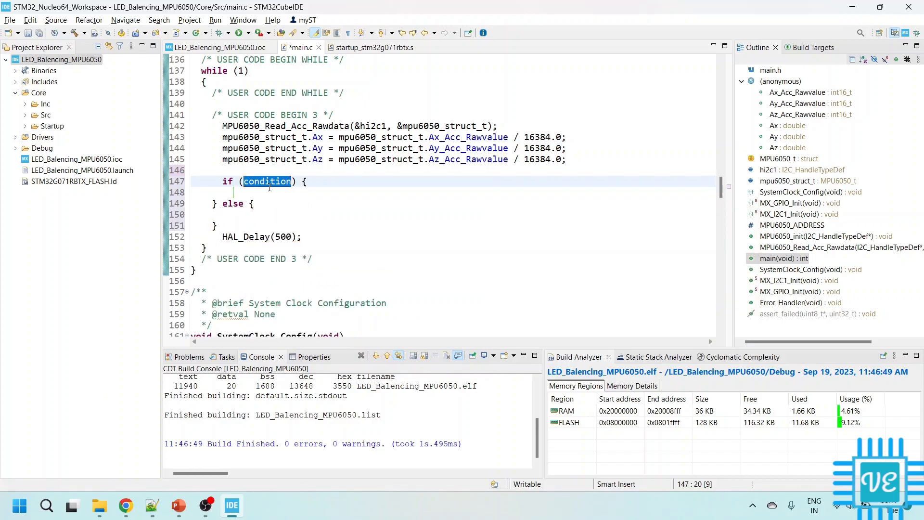
{"action": "type", "text": "fabs) {"}
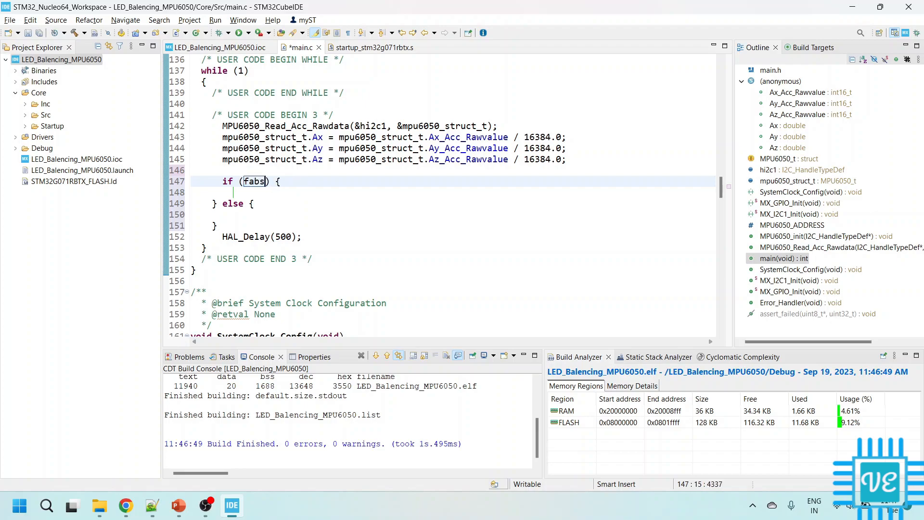
{"action": "type", "text": "("}
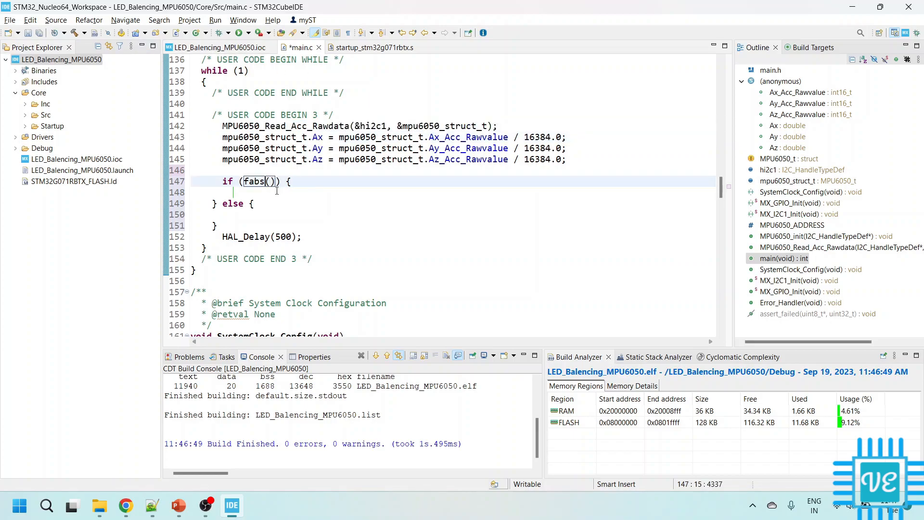
{"action": "type", "text": "mpu6050_struct_t.Ax"}
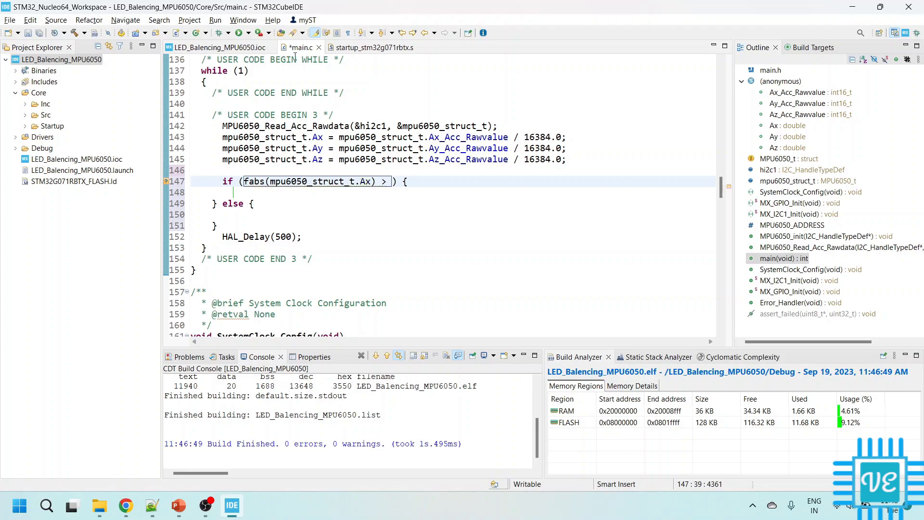
{"action": "double_click", "coordinate": [301, 148]}
{"action": "type", "text": "fabs(mpu6050_struct_t.Ay"}
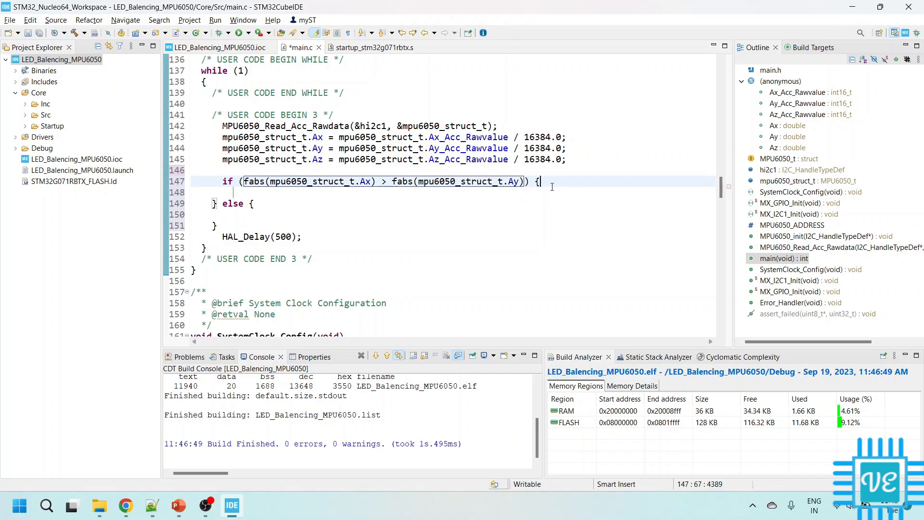
{"action": "type", "text": ")"}
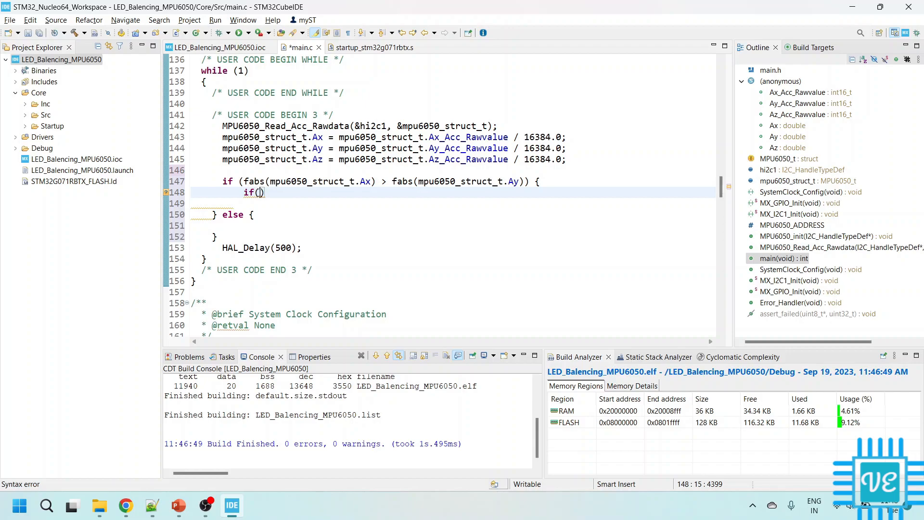
- Complete the nested condition as Ax > 0 and open its block
{"action": "type", "text": "Ax >"}
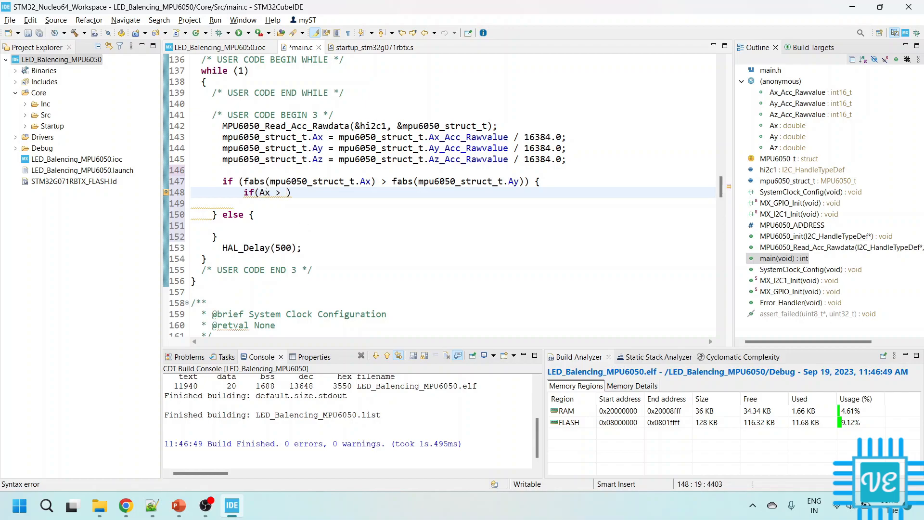
{"action": "type", "text": "mpu6050_struct_t.Ay"}
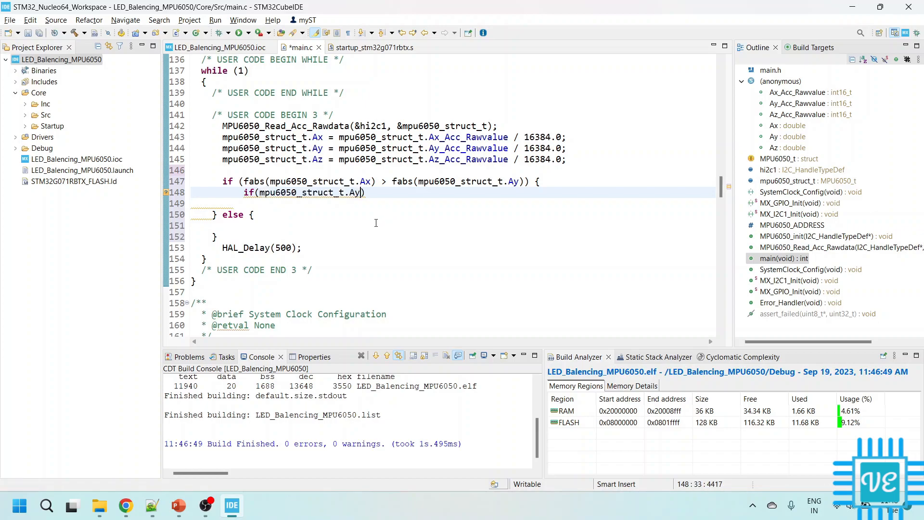
{"action": "type", "text": "x > 0"}
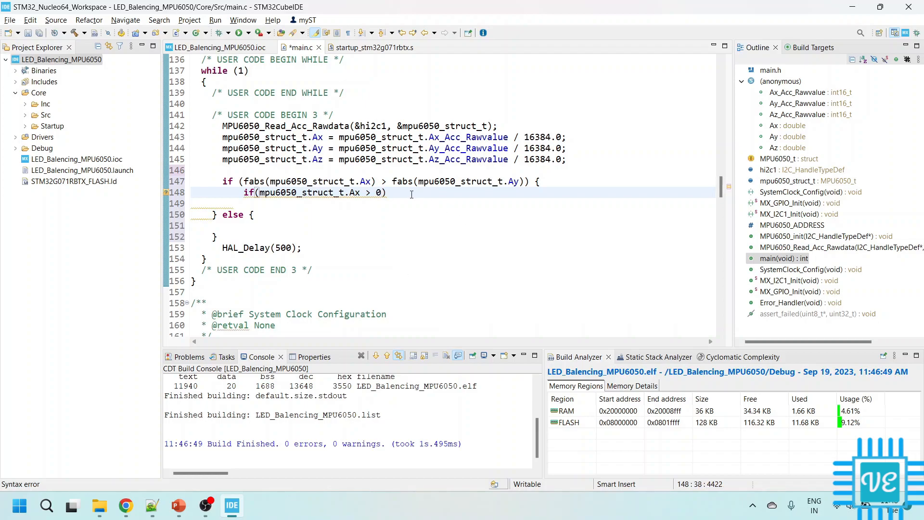
{"action": "type", "text": "{"}
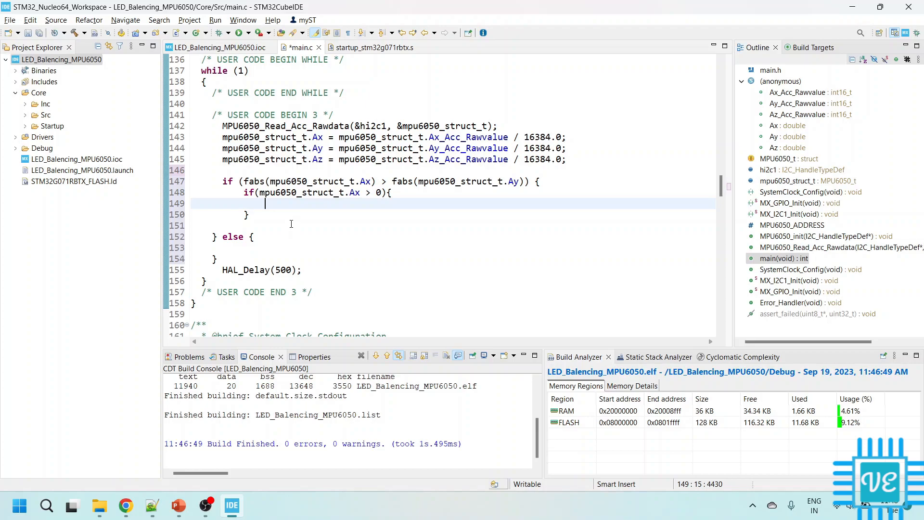
- Add a HAL_GPIO_WritePin call setting the LED_GREEN pin high
{"action": "type", "text": "HAL_"}
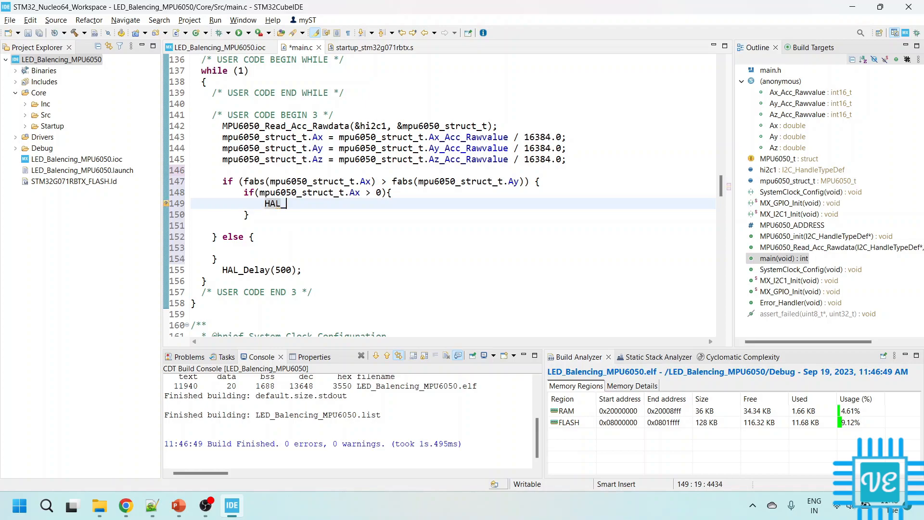
{"action": "type", "text": "GPI"}
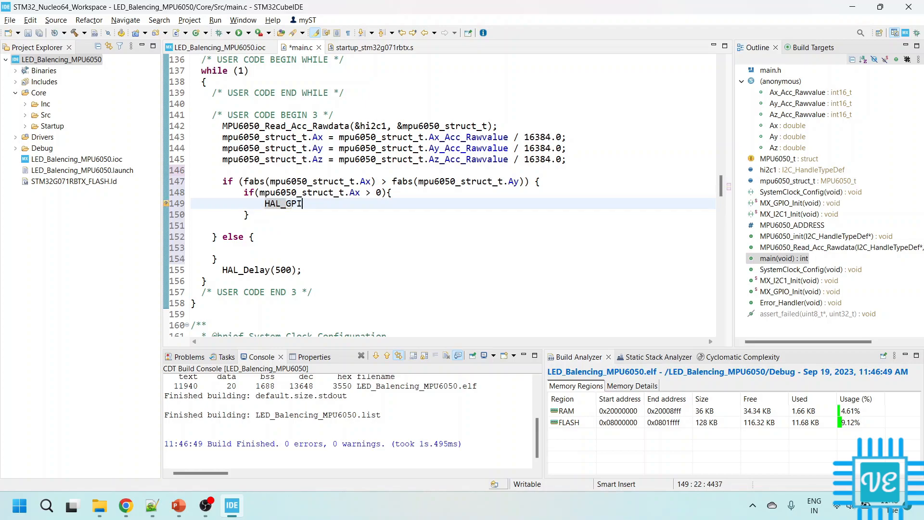
{"action": "type", "text": "_"}
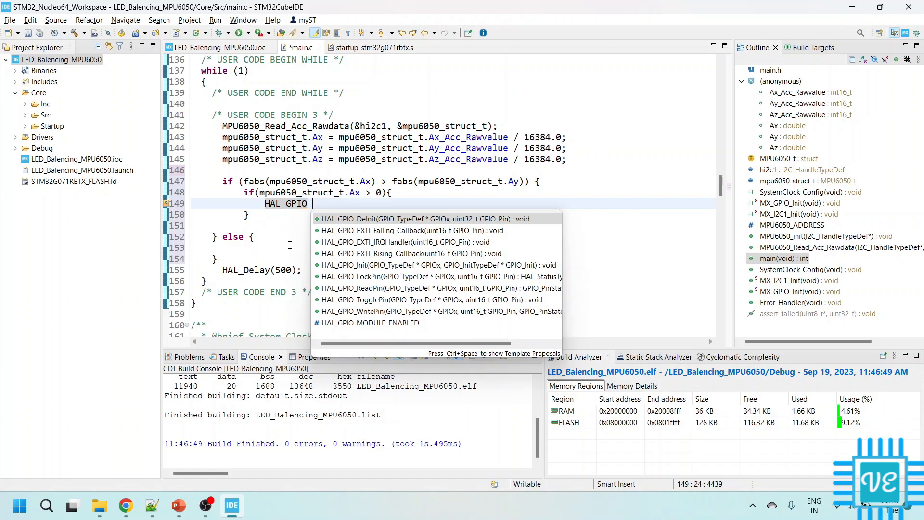
{"action": "type", "text": "WritePin(GPIOx, GPIO_Pin, PinState)"}
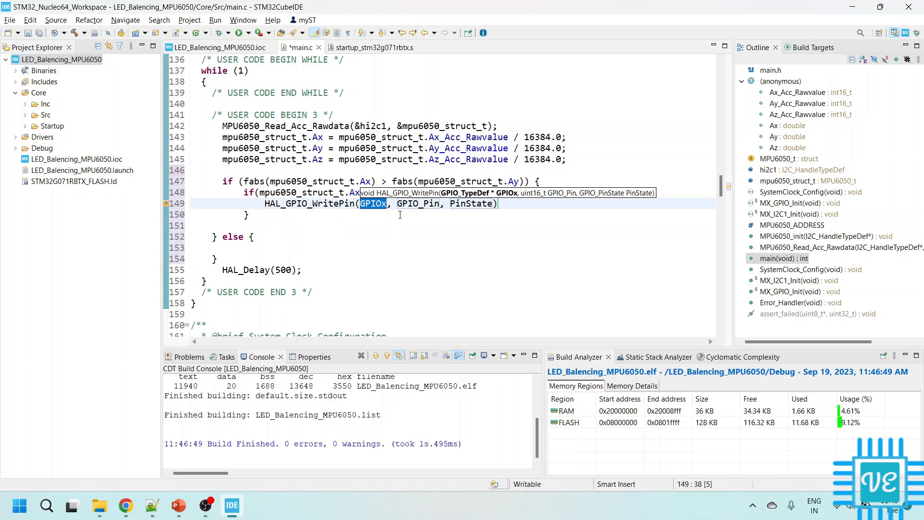
{"action": "type", "text": "LED_GREEN_"}
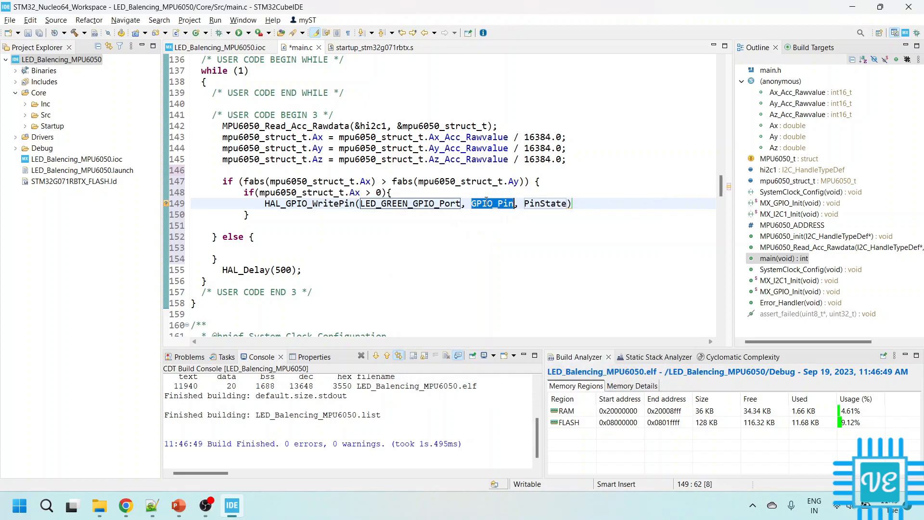
{"action": "type", "text": "LED"}
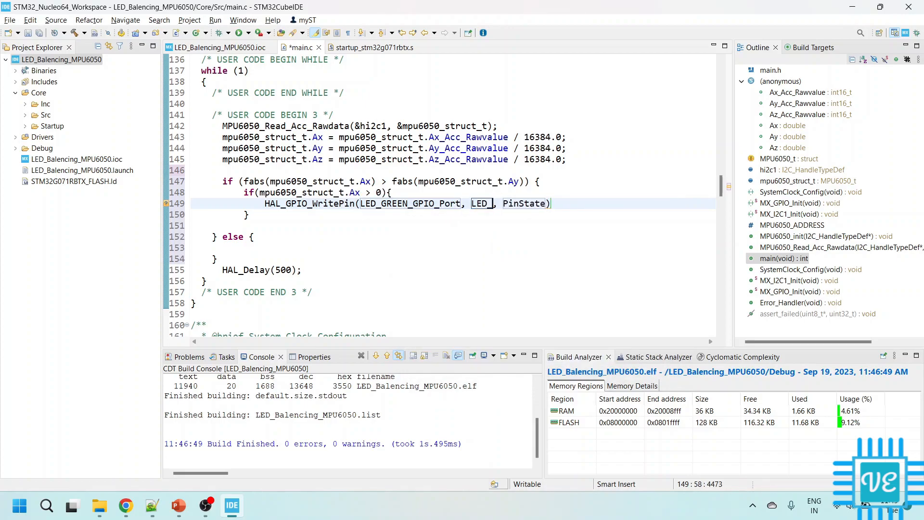
{"action": "type", "text": "GREEN_Pin"}
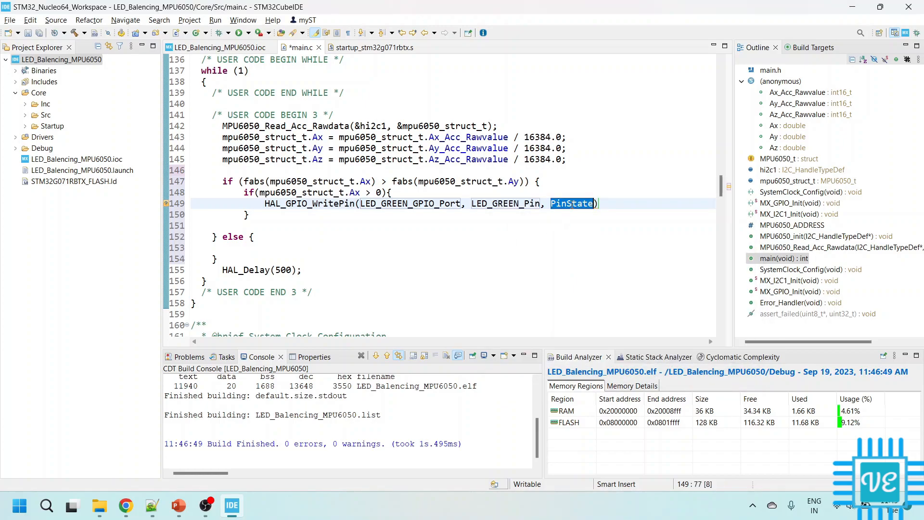
{"action": "type", "text": "GPIO_PIN_SET"}
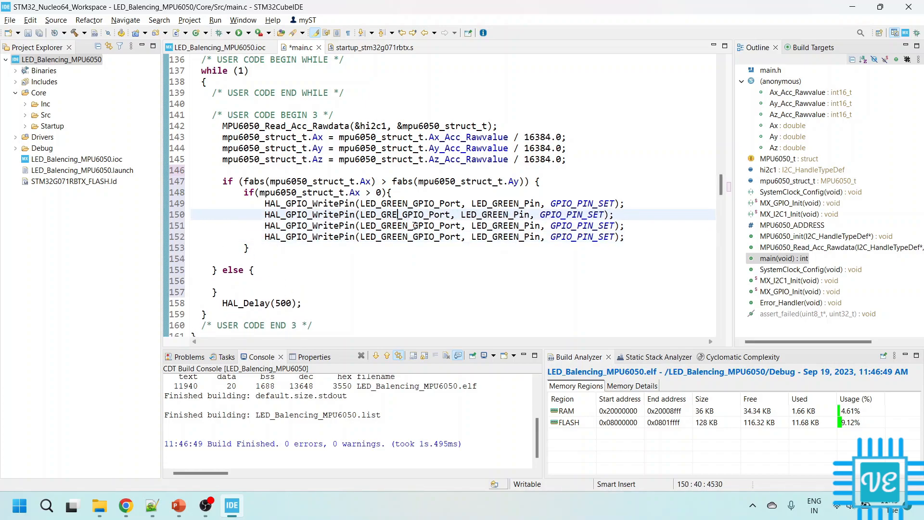
- Change the duplicated WritePin calls to the red, blue and yellow LED pins
{"action": "key", "text": "BackSpace"}
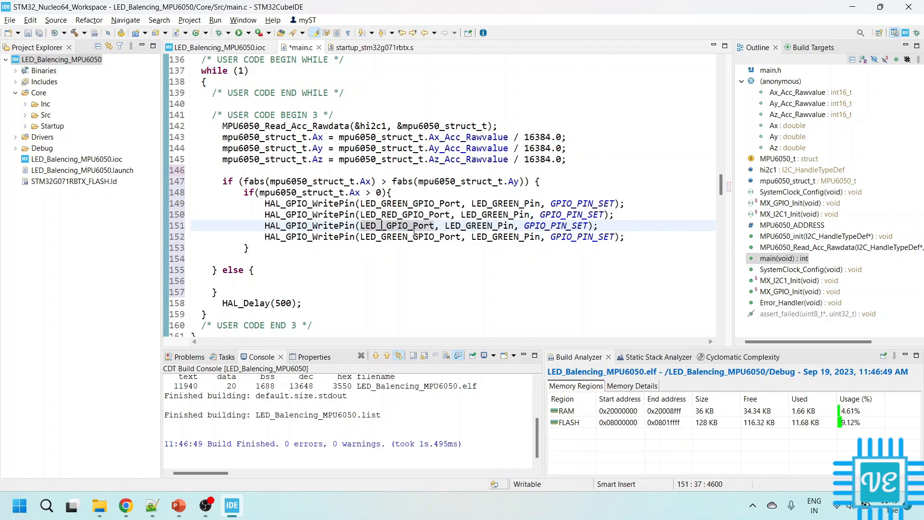
{"action": "type", "text": "BLU"}
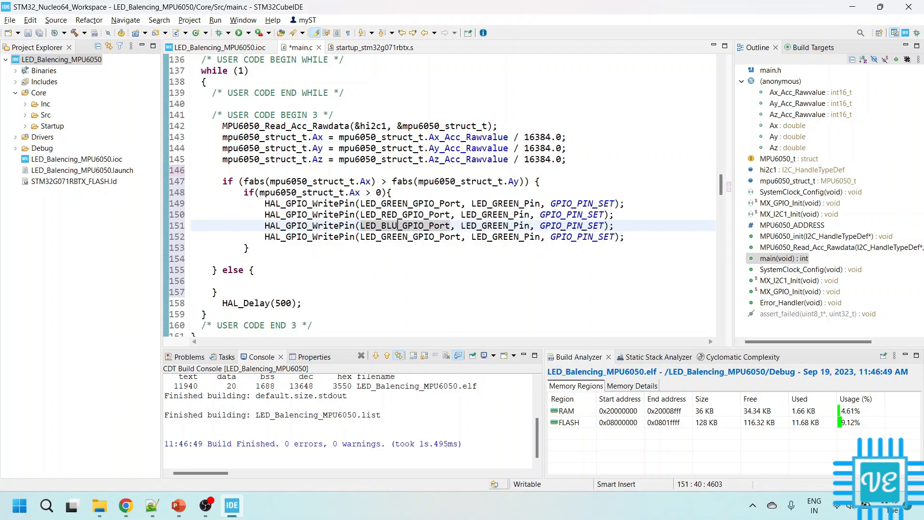
{"action": "mouse_move", "coordinate": [407, 226]}
{"action": "type", "text": "Y"}
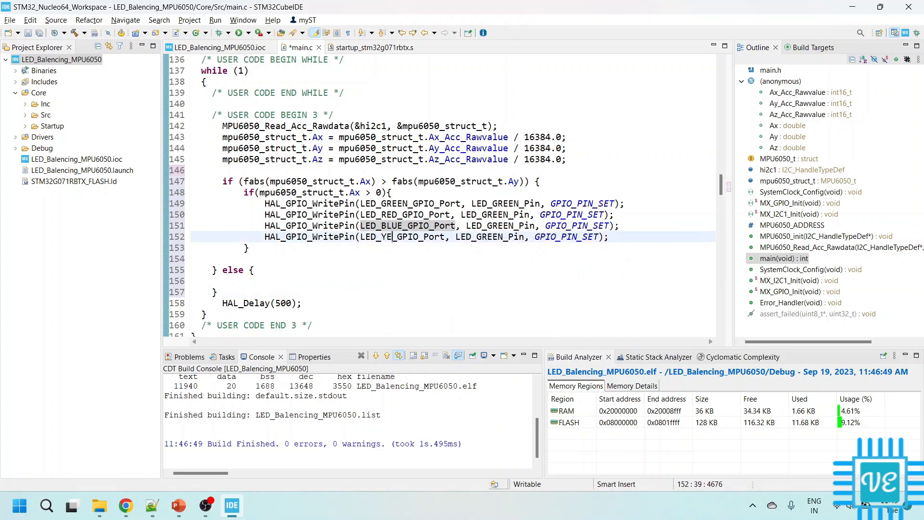
{"action": "type", "text": "LLOW"}
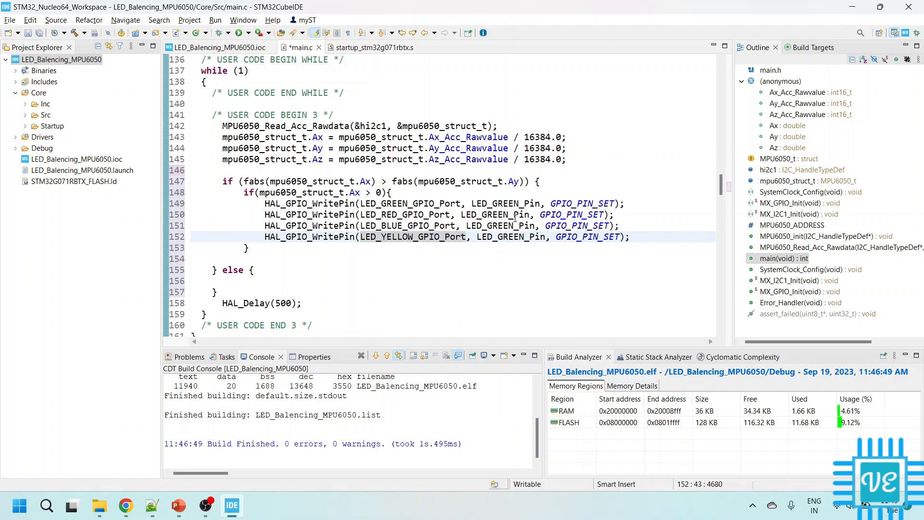
{"action": "left_click", "coordinate": [508, 214]}
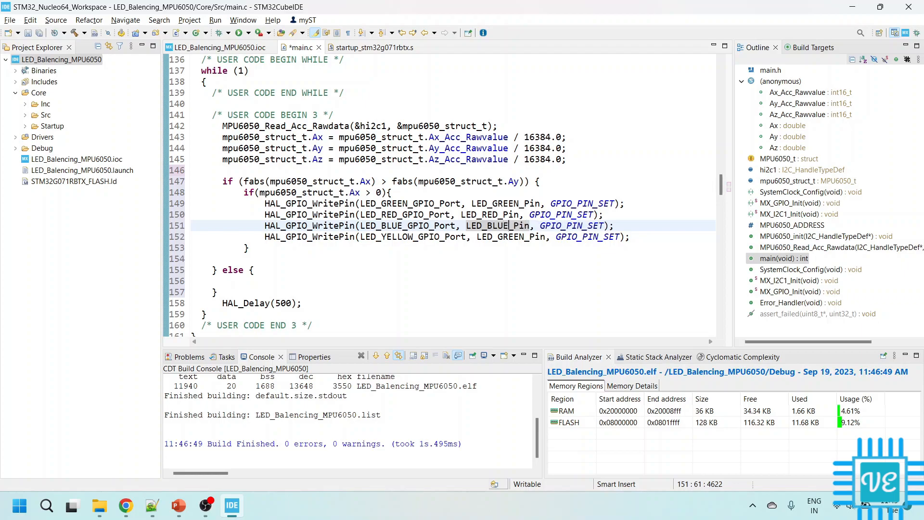
{"action": "left_click", "coordinate": [531, 237]}
{"action": "type", "text": "YELLOW"}
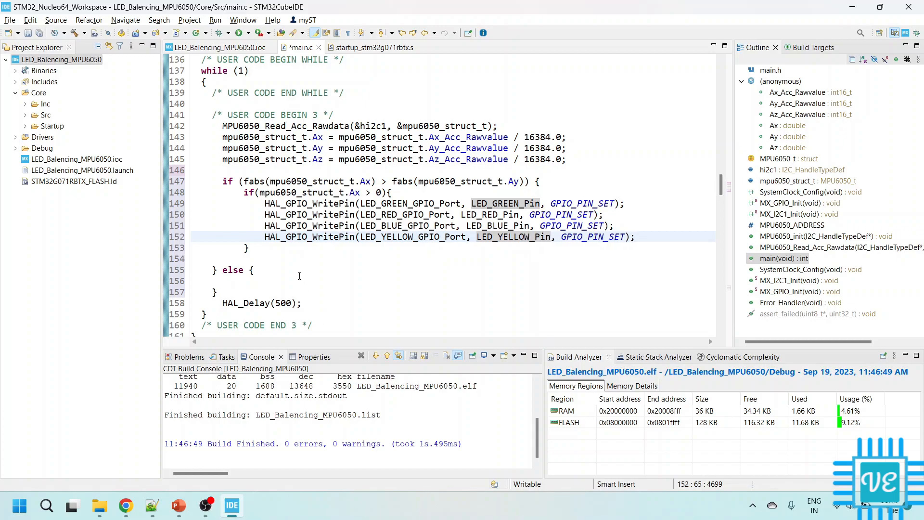
- Add an else branch for negative Ax and copy the four LED write calls
{"action": "scroll", "scroll_direction": "down", "scroll_amount": 3}
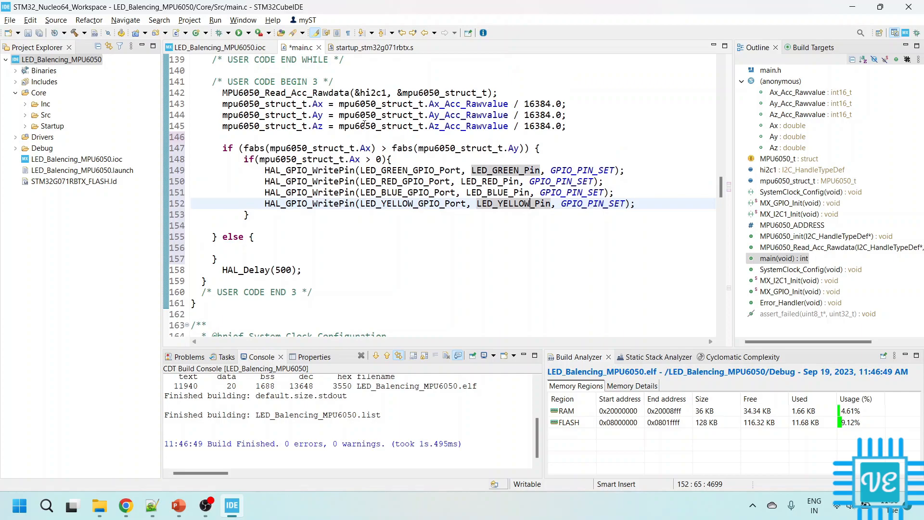
{"action": "mouse_move", "coordinate": [405, 161]}
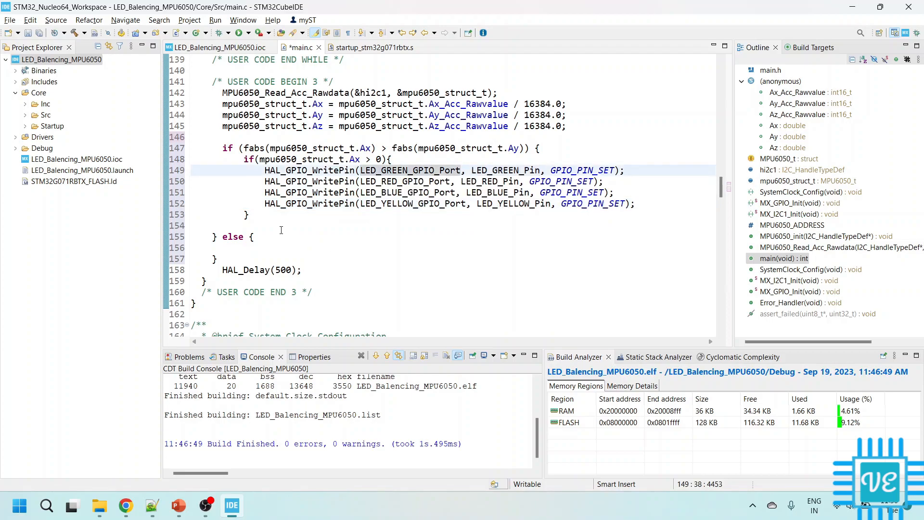
{"action": "mouse_move", "coordinate": [260, 239]}
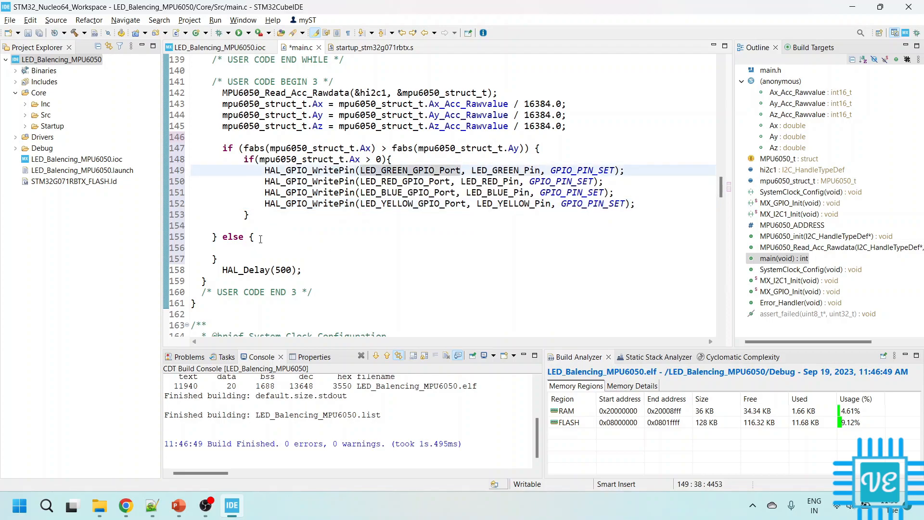
{"action": "left_click", "coordinate": [254, 237]}
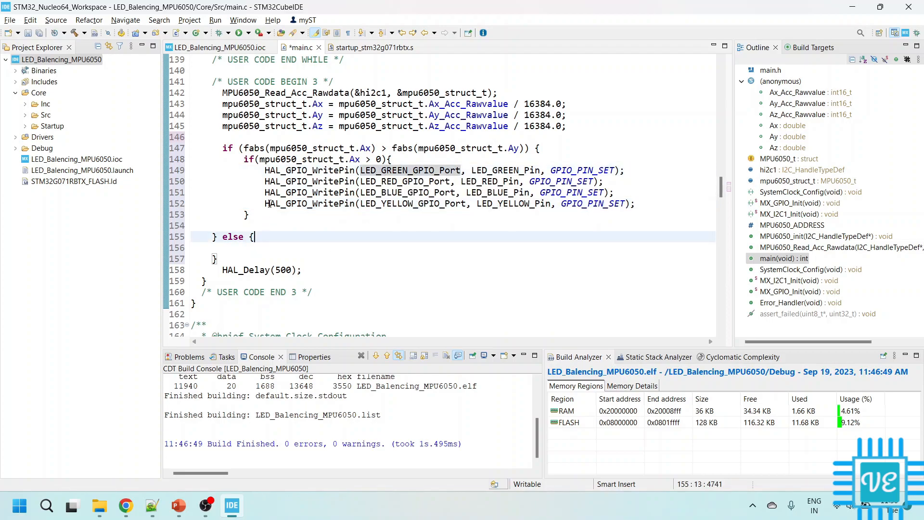
{"action": "type", "text": "els"}
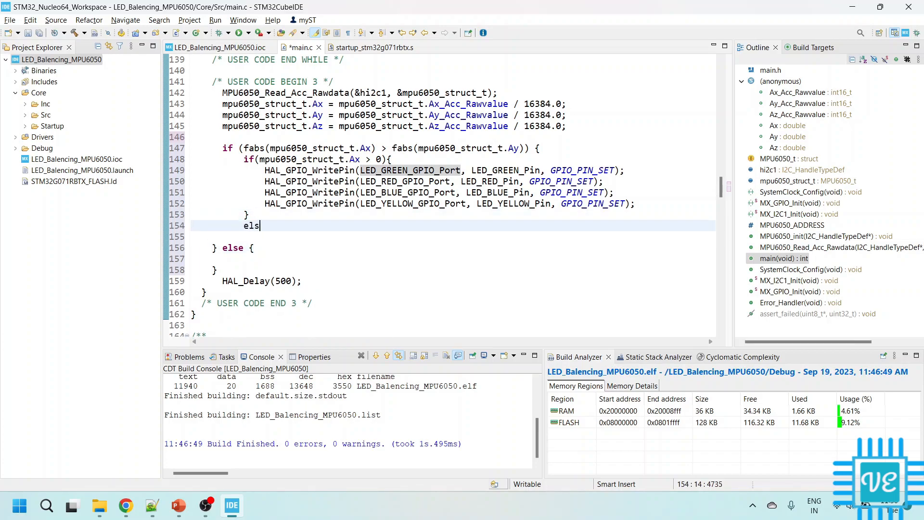
{"action": "type", "text": "e{"}
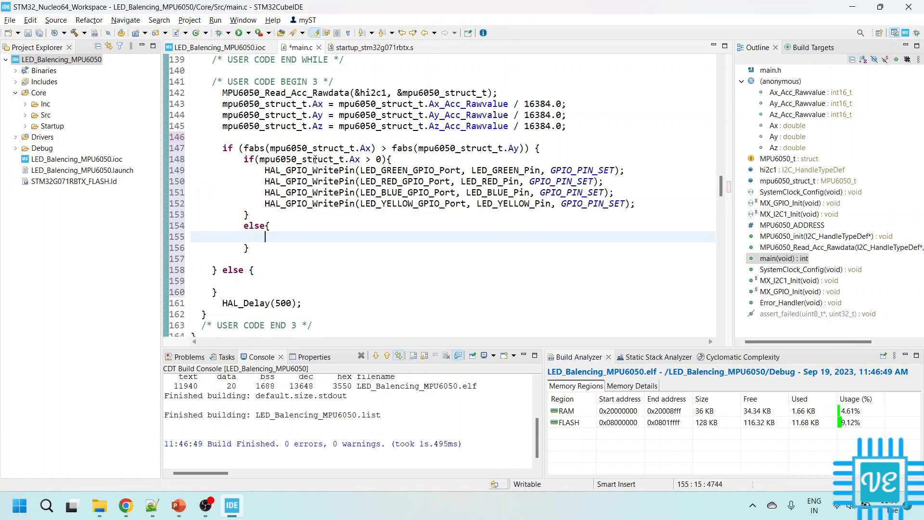
{"action": "left_click_drag", "start_coordinate": [264, 170], "coordinate": [633, 203]}
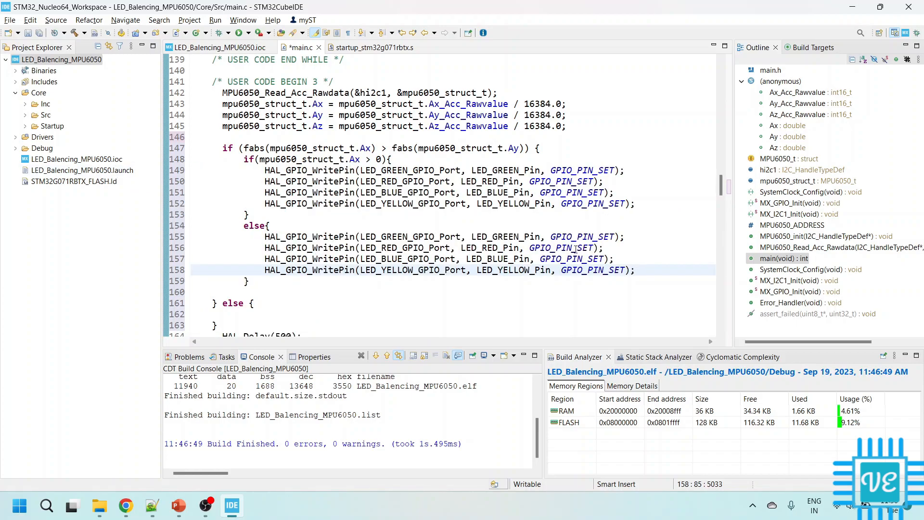
- Set pin states so only green lights for positive Ax and only red for negative
{"action": "left_click", "coordinate": [584, 236]}
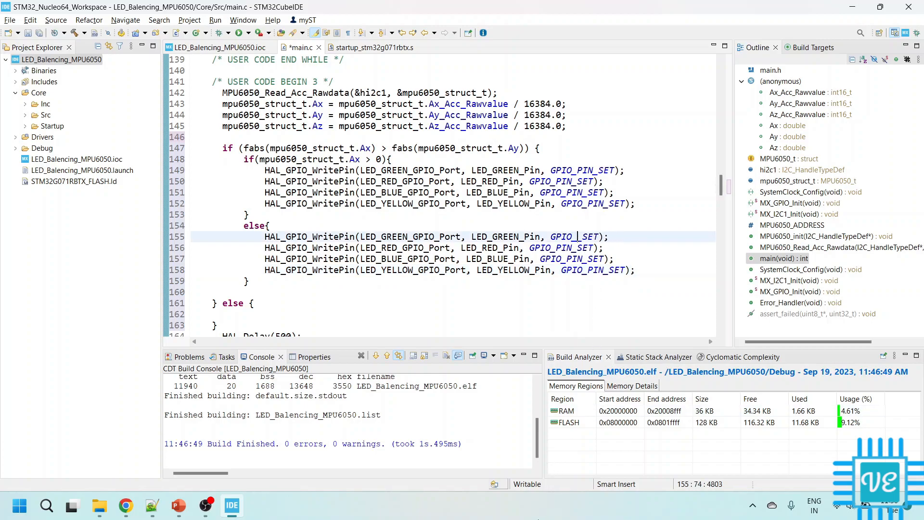
{"action": "type", "text": "R"}
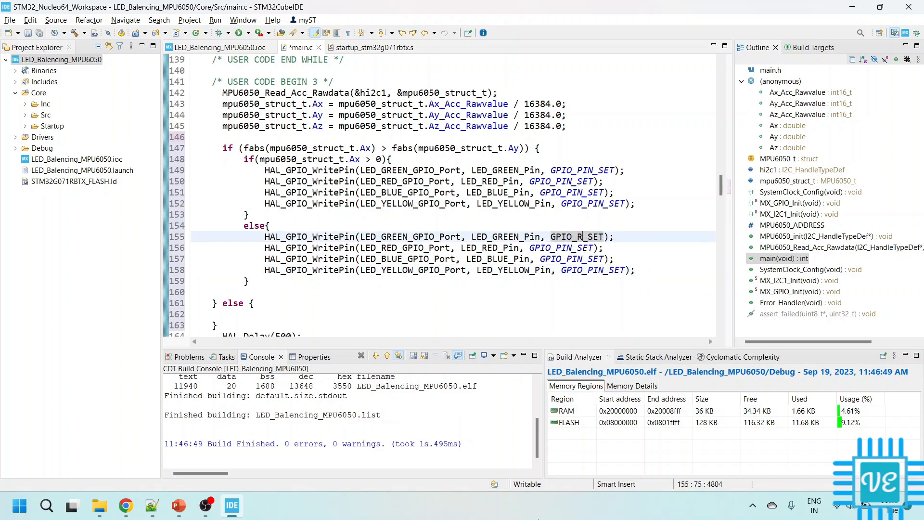
{"action": "type", "text": "ESET_"}
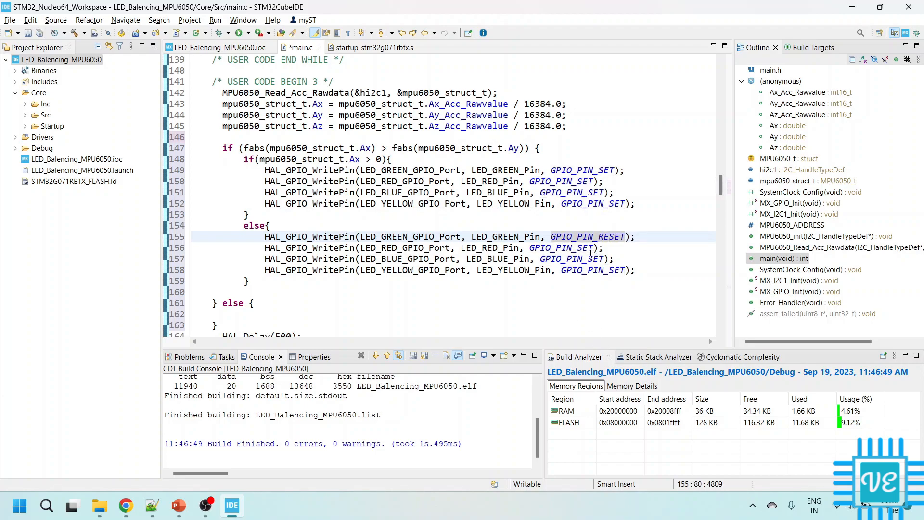
{"action": "left_click", "coordinate": [575, 248]}
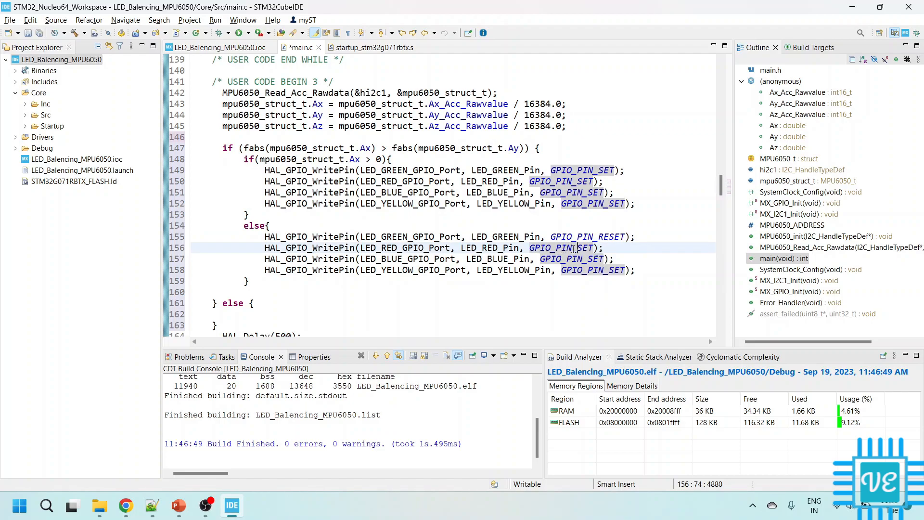
{"action": "left_click", "coordinate": [586, 259]}
{"action": "type", "text": "RE"}
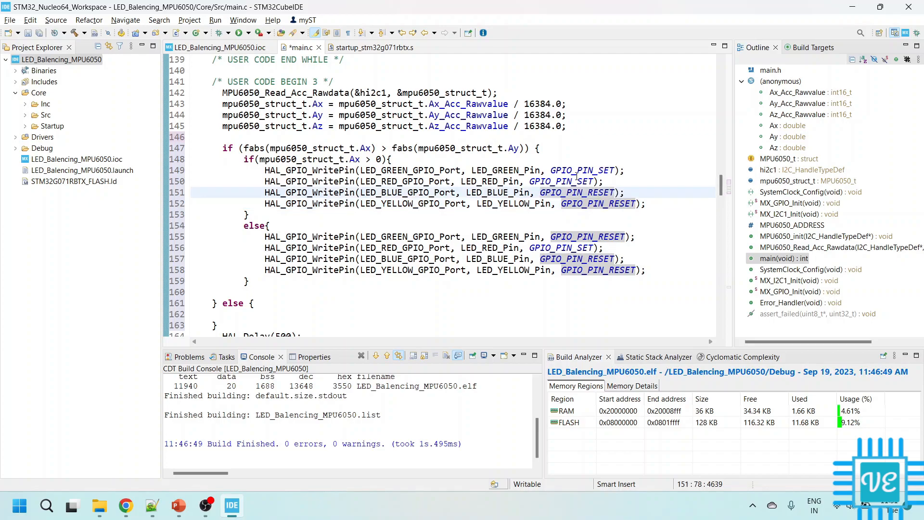
{"action": "left_click", "coordinate": [564, 181]}
{"action": "type", "text": "RE"}
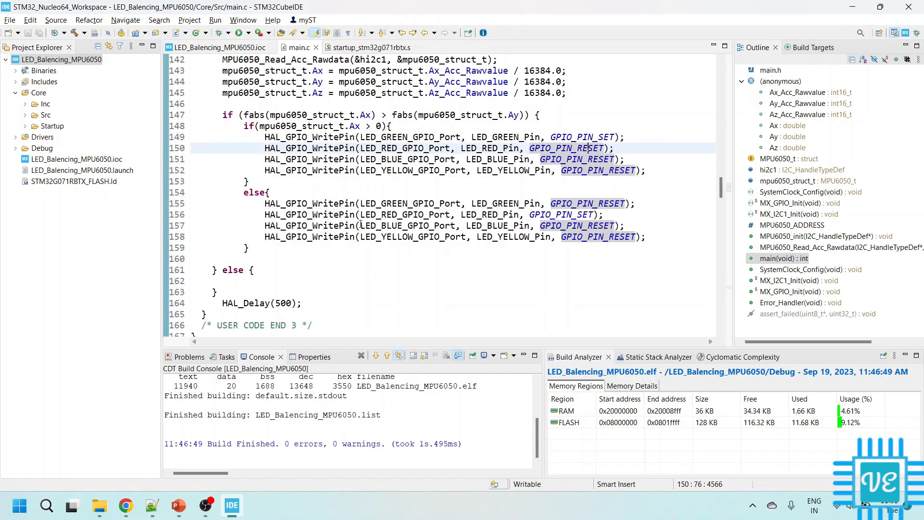
- Add else if fabs(Ay) > fabs(Ax) with copied LED blocks checking Ay > 0
{"action": "scroll", "scroll_direction": "down", "scroll_amount": 3}
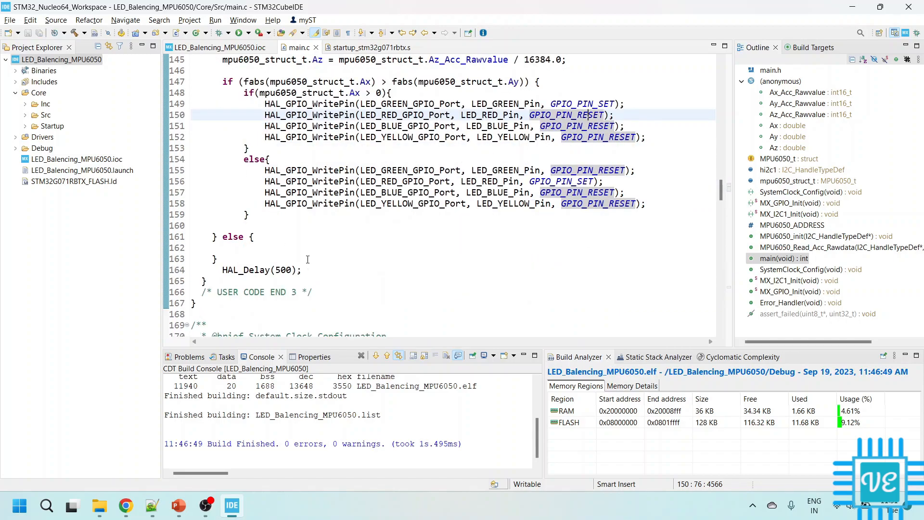
{"action": "type", "text": "if"}
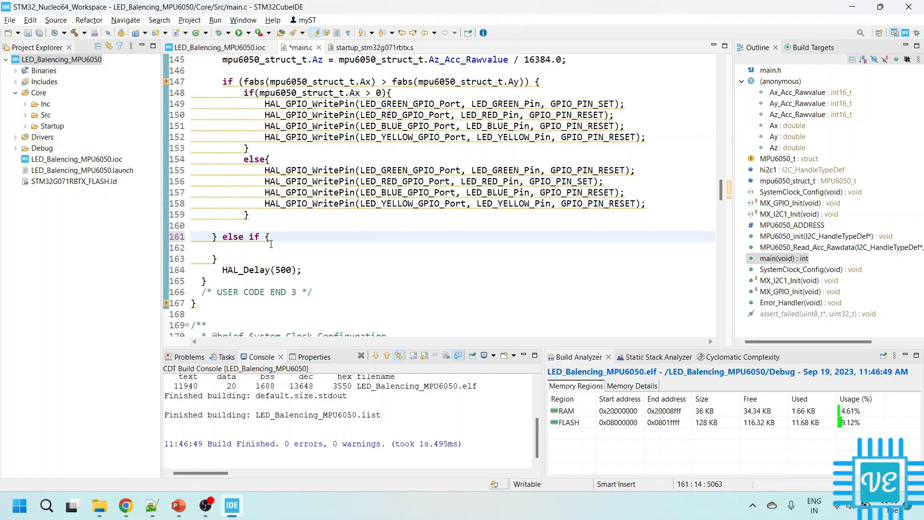
{"action": "type", "text": "()"}
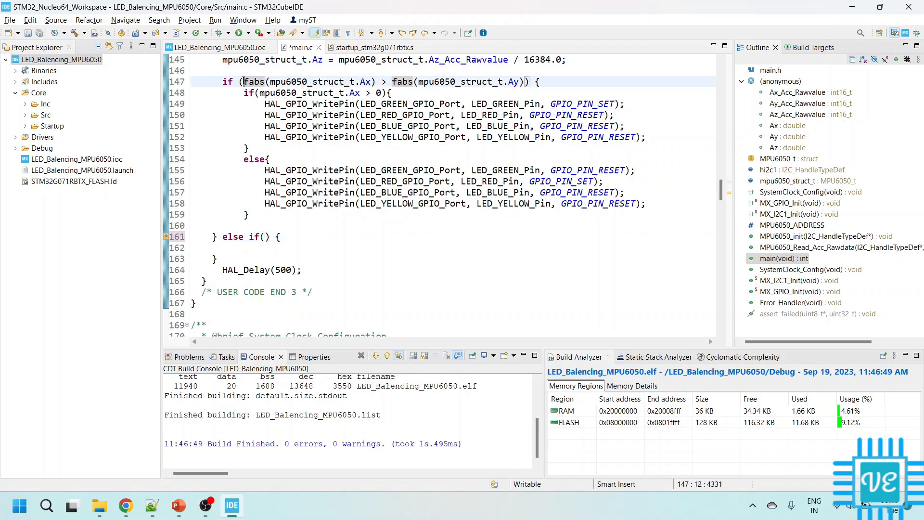
{"action": "left_click_drag", "start_coordinate": [243, 81], "coordinate": [509, 81]}
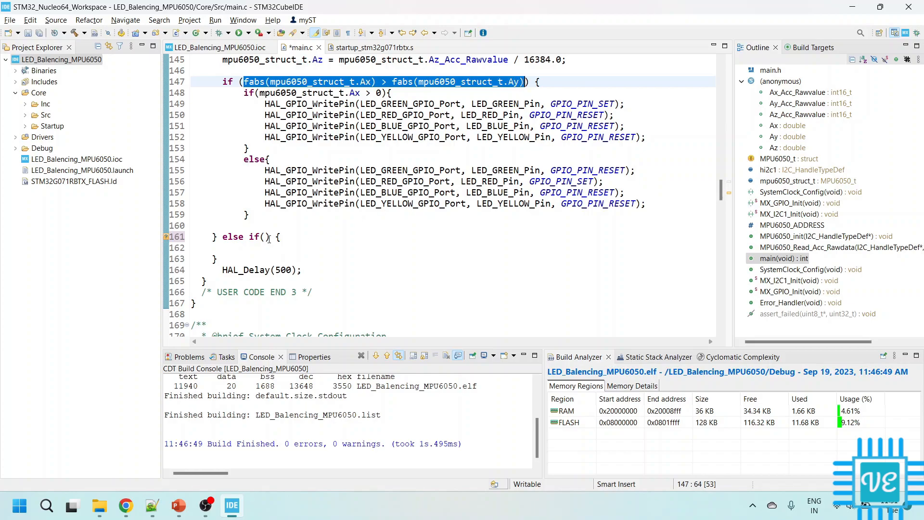
{"action": "type", "text": "fabs(mpu6050_struct_t.Ax) > fabs(mpu6050_struct_t.Ay)"}
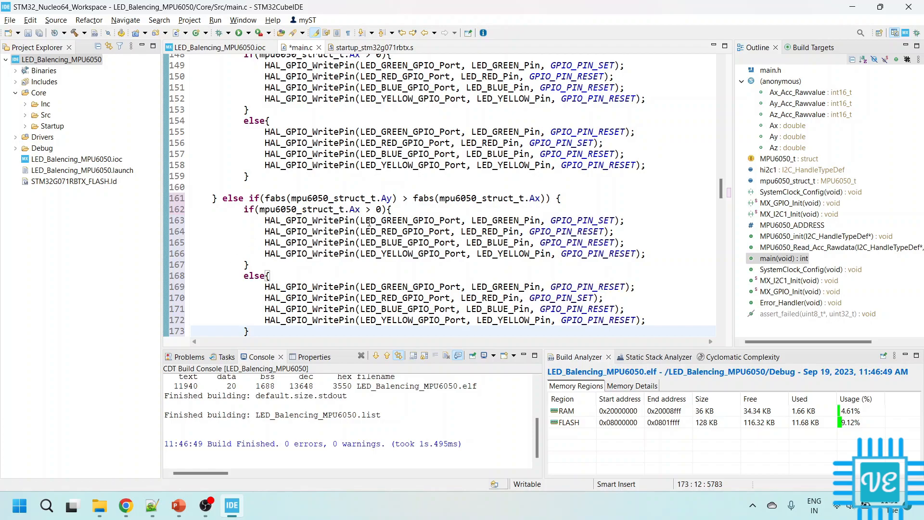
{"action": "left_click", "coordinate": [354, 210]}
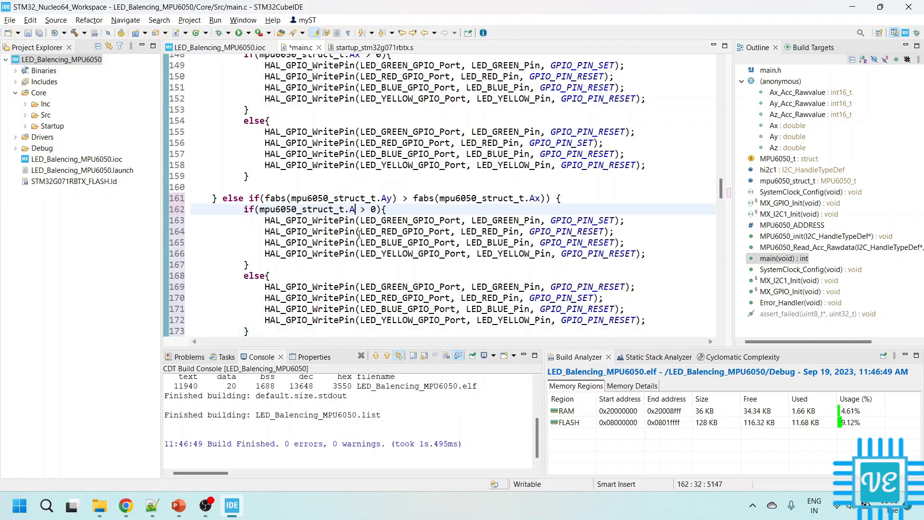
{"action": "type", "text": "y"}
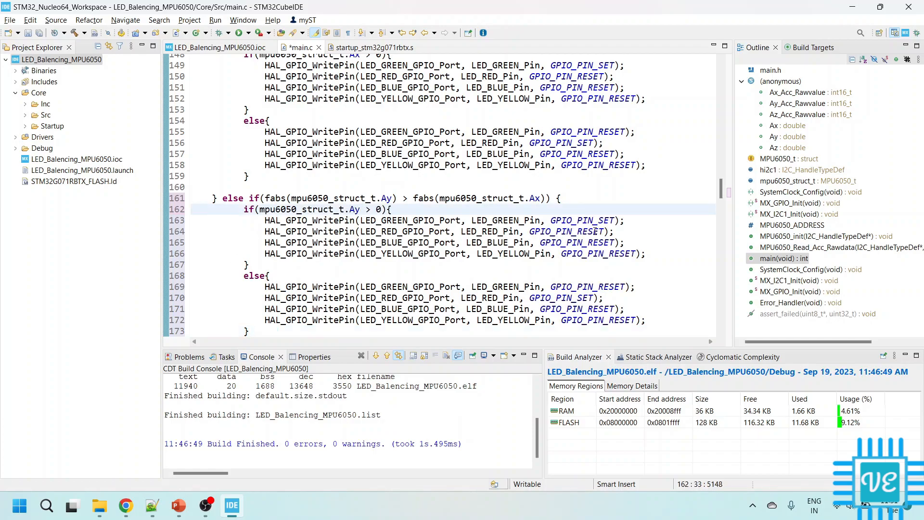
{"action": "left_click", "coordinate": [609, 220]}
{"action": "type", "text": "RE"}
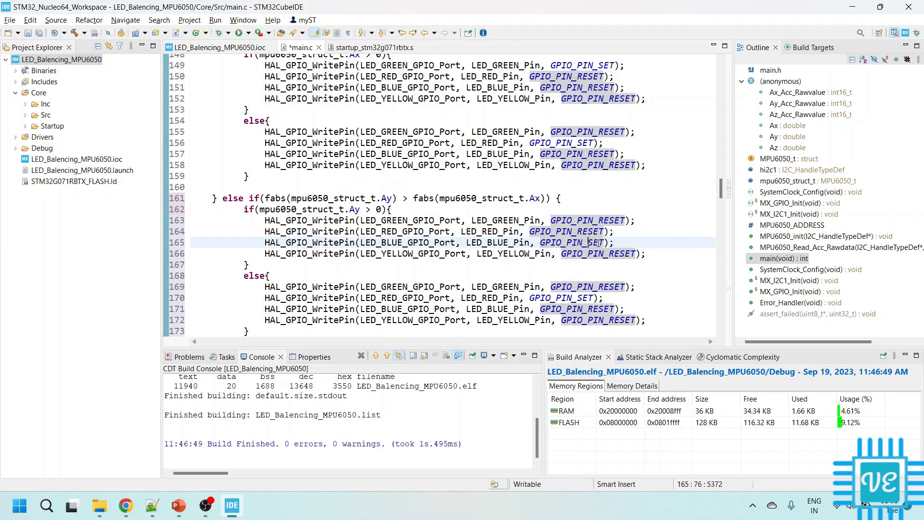
- Make positive Ay light only blue and negative Ay only yellow
{"action": "scroll", "scroll_direction": "down", "scroll_amount": 3}
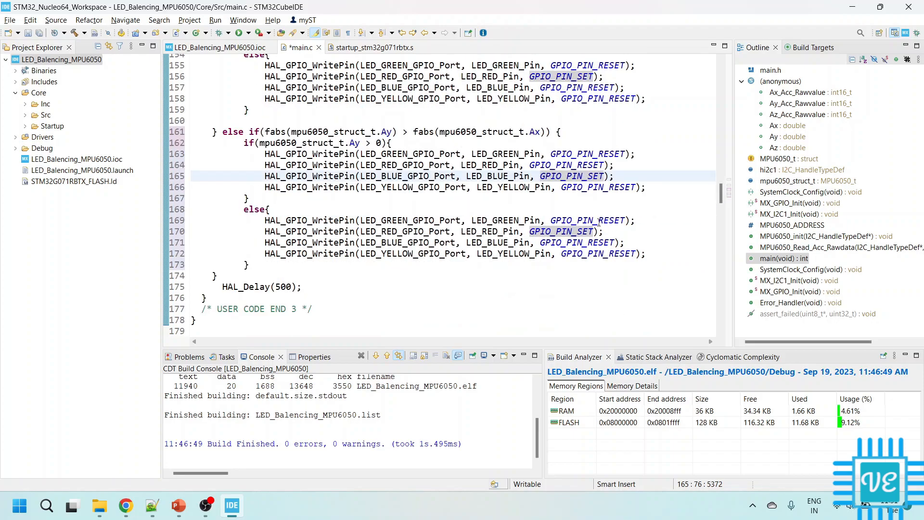
{"action": "left_click", "coordinate": [580, 232]}
{"action": "type", "text": "RE"}
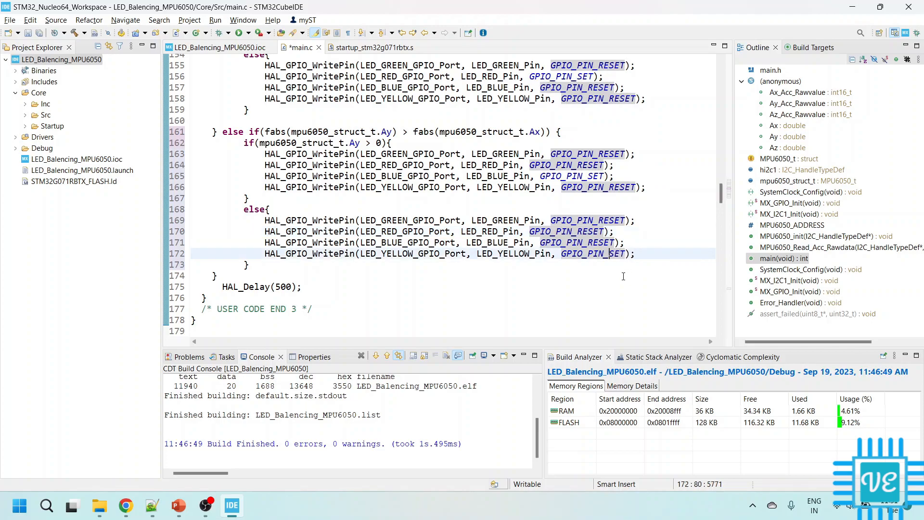
{"action": "scroll", "scroll_direction": "down", "scroll_amount": 3}
{"action": "type", "text": "else"}
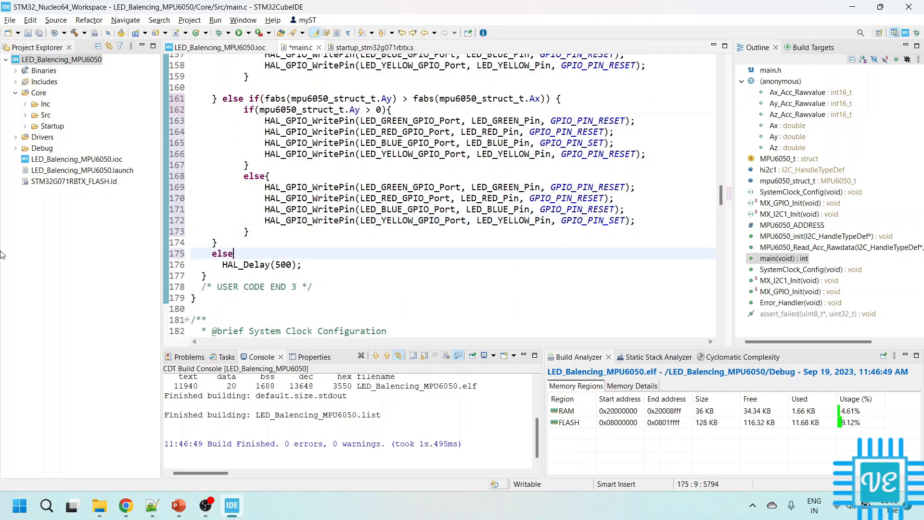
{"action": "type", "text": "{"}
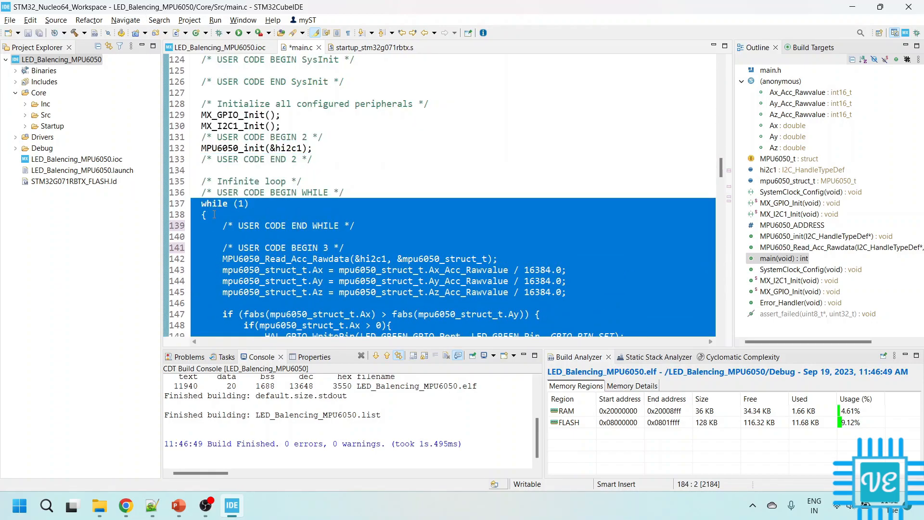
- Add a final else block with four HAL_GPIO_WritePin calls resetting all LEDs
{"action": "scroll", "scroll_direction": "down", "scroll_amount": 3}
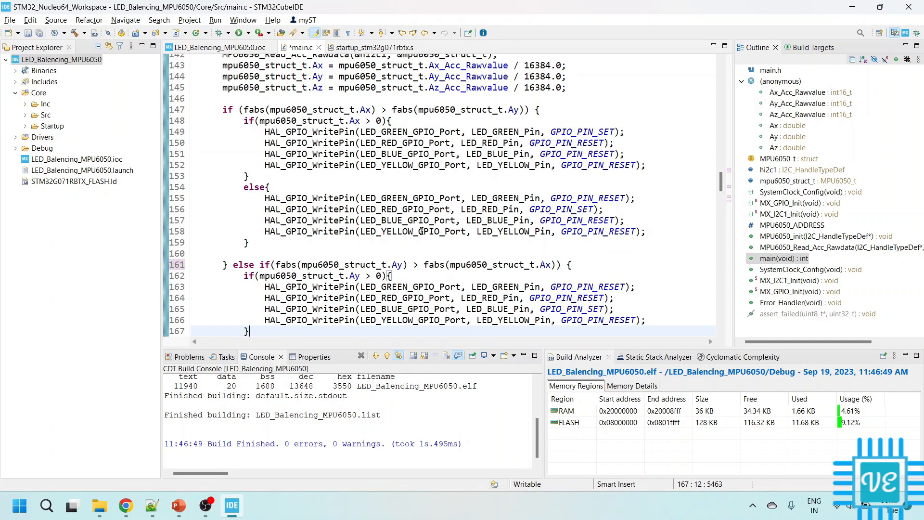
{"action": "scroll", "scroll_direction": "down", "scroll_amount": 3}
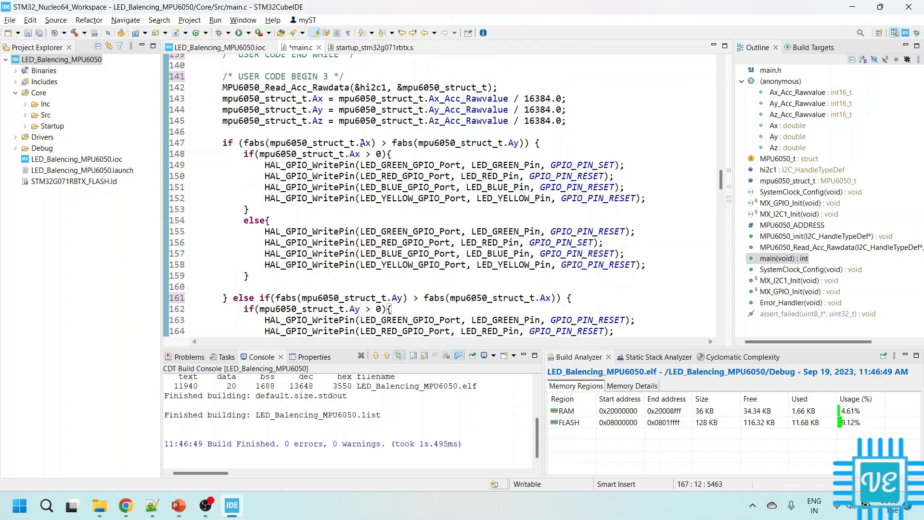
{"action": "left_click", "coordinate": [392, 155]}
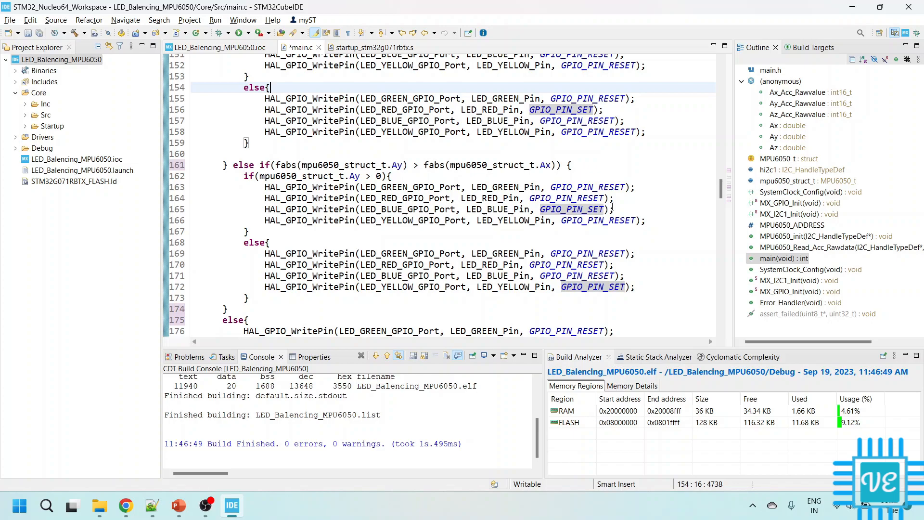
{"action": "scroll", "scroll_direction": "down", "scroll_amount": 3}
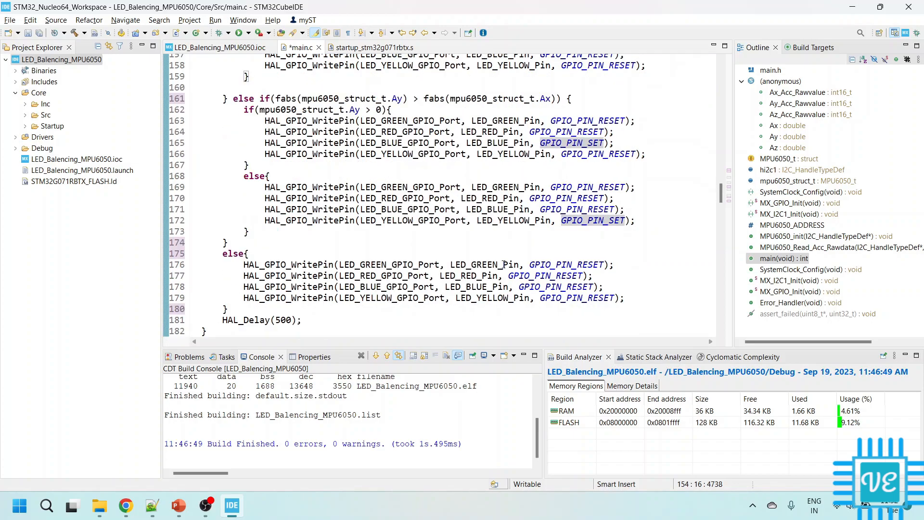
{"action": "scroll", "scroll_direction": "down", "scroll_amount": 3}
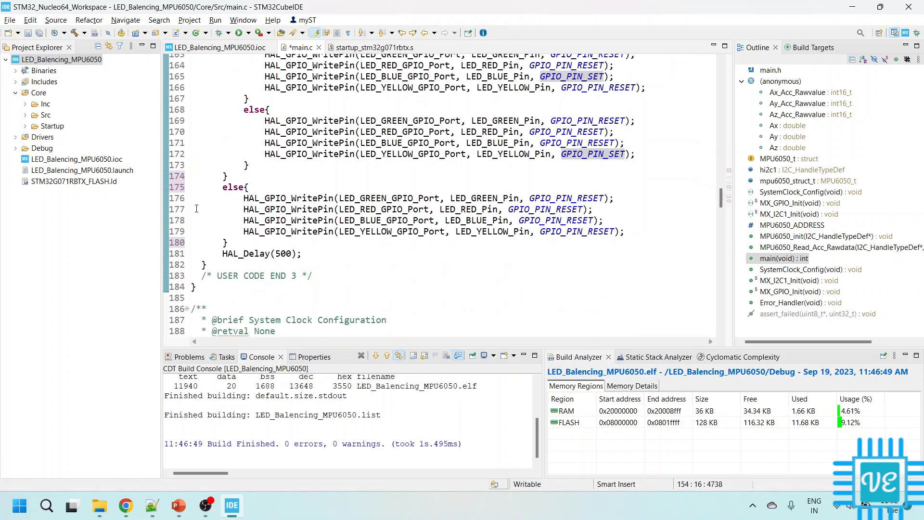
{"action": "left_click_drag", "start_coordinate": [244, 197], "coordinate": [494, 231]}
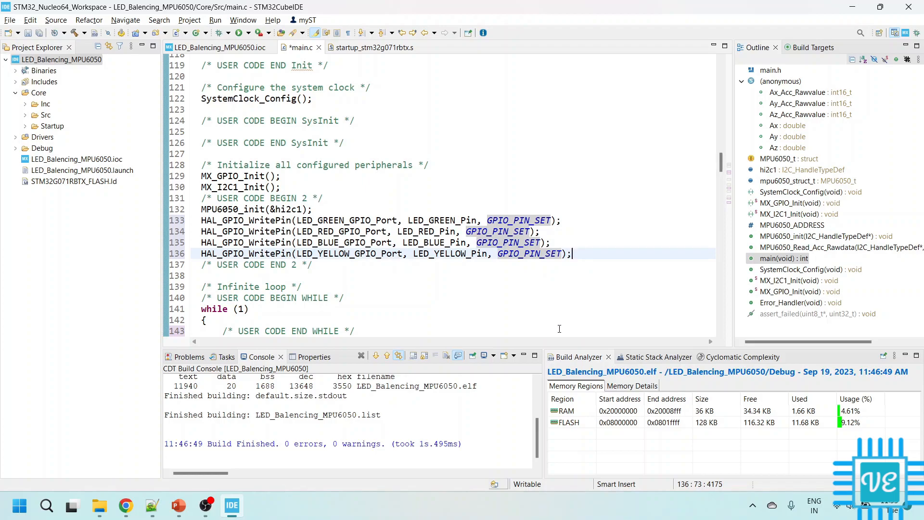
- Add HAL_Delay(2000) after the four startup LED-on writes
{"action": "type", "text": "HAL_Dela"}
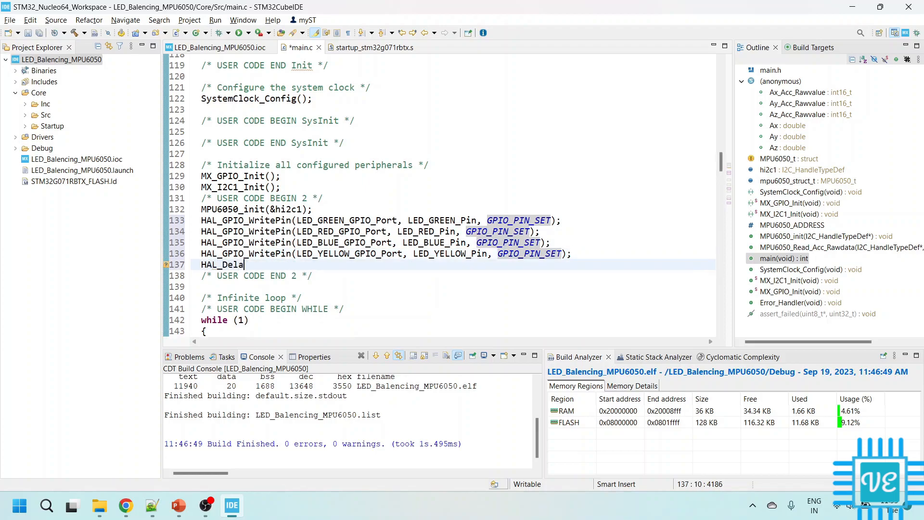
{"action": "type", "text": "()"}
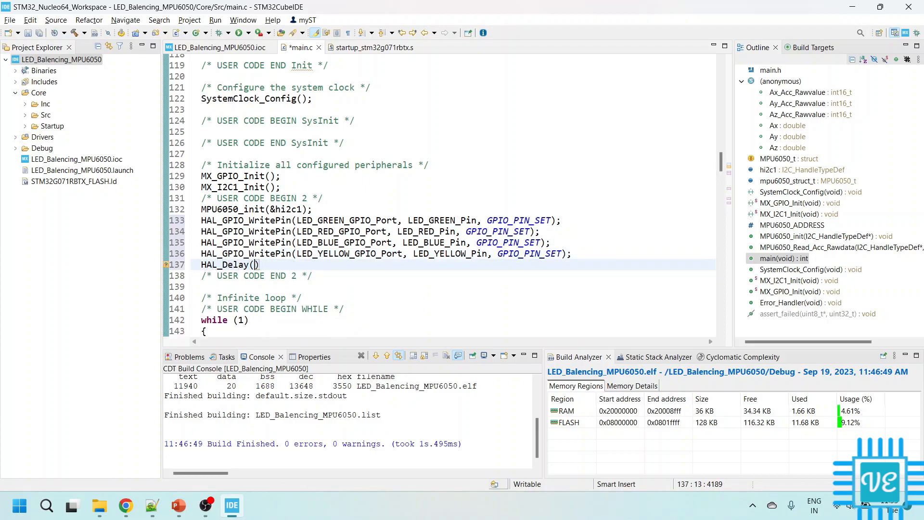
{"action": "type", "text": "2000"}
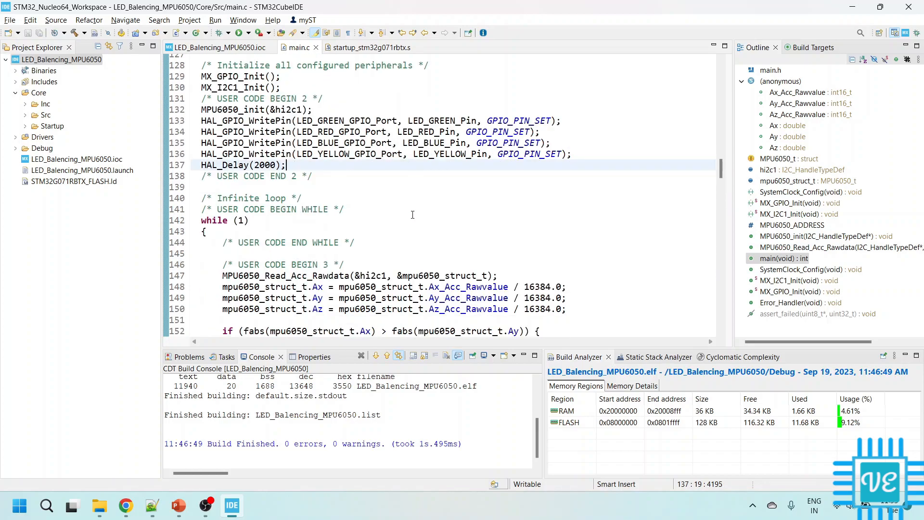
{"action": "scroll", "scroll_direction": "down", "scroll_amount": 3}
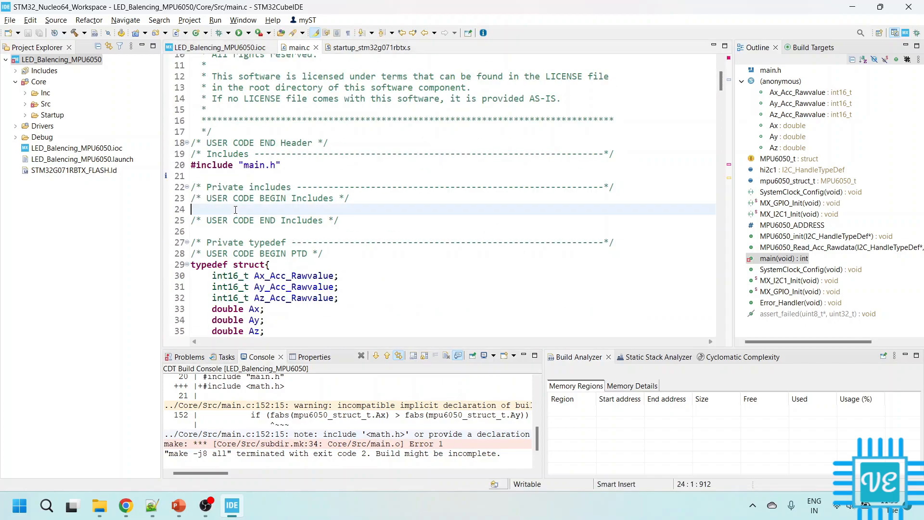
- Type #include <math.h> on line 24, dismissing the accidental C/C++ Search dialog
{"action": "type", "text": "#incl"}
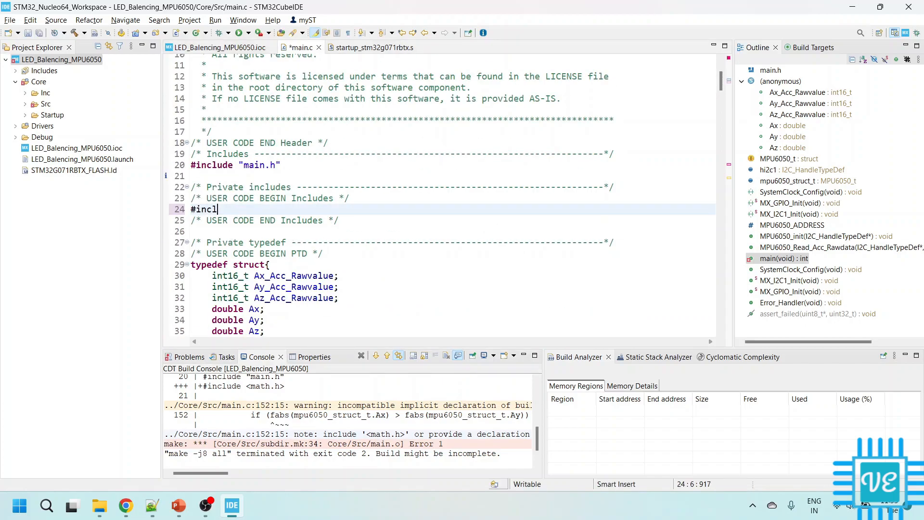
{"action": "type", "text": "ude"}
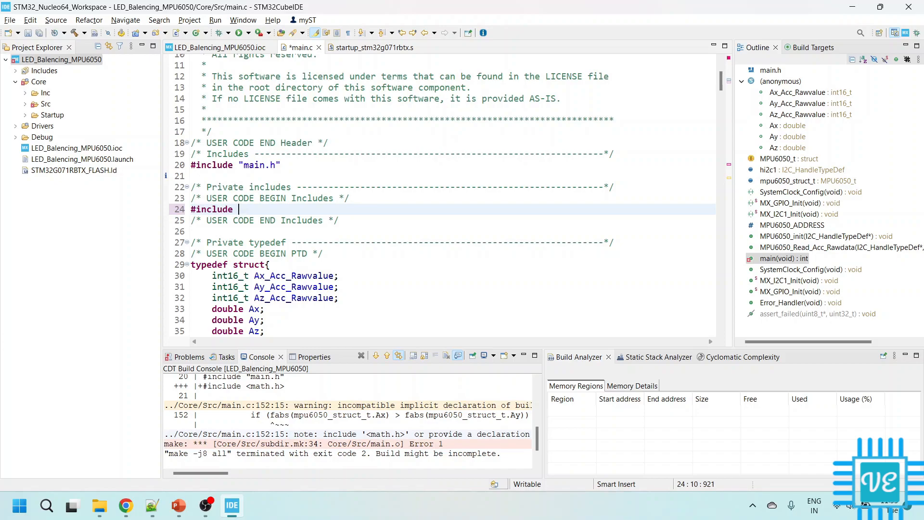
{"action": "type", "text": "<>"}
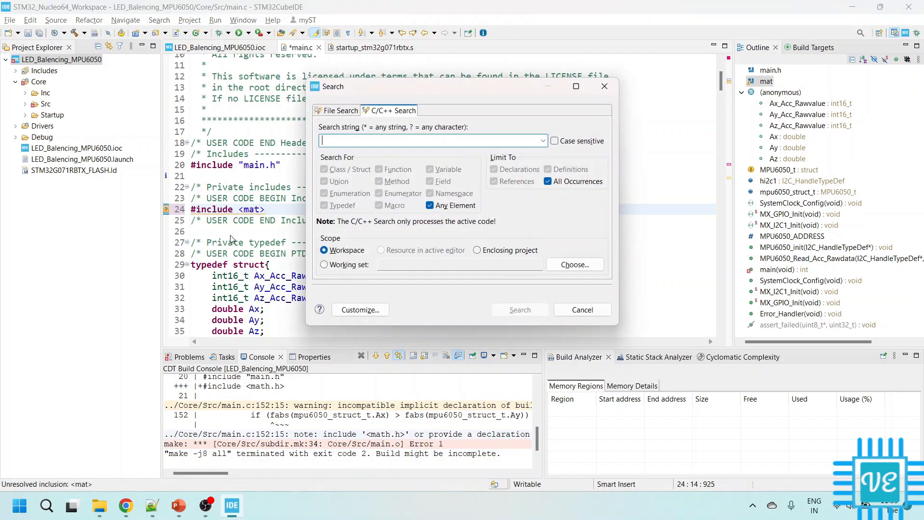
{"action": "mouse_move", "coordinate": [582, 310]}
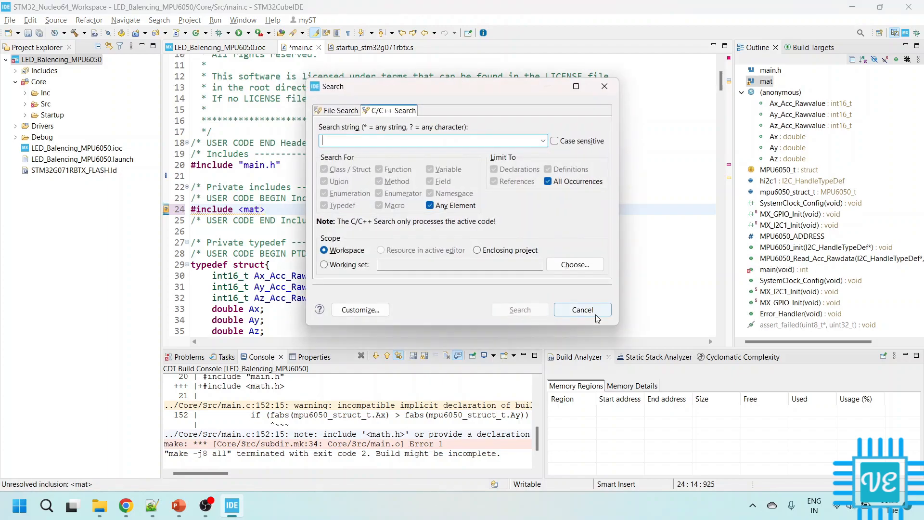
{"action": "left_click", "coordinate": [582, 309]}
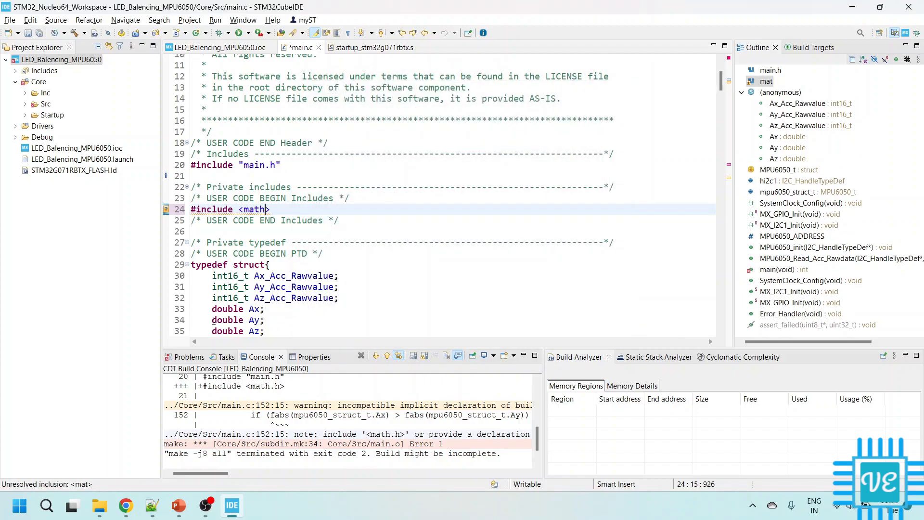
{"action": "type", "text": ".h"}
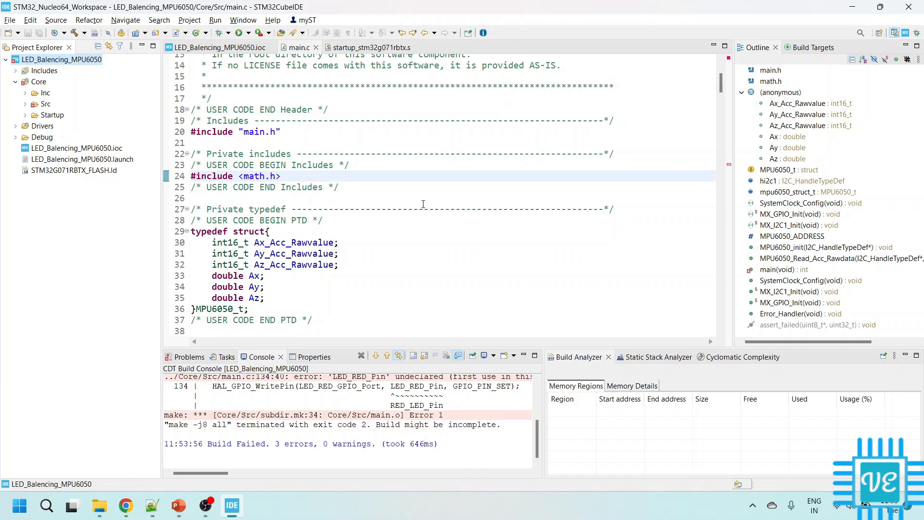
{"action": "mouse_move", "coordinate": [422, 215]}
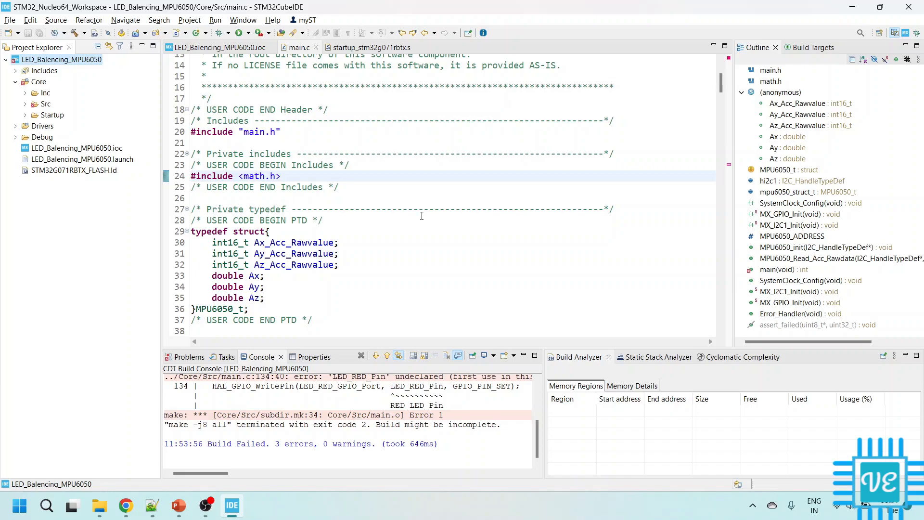
{"action": "mouse_move", "coordinate": [433, 389]}
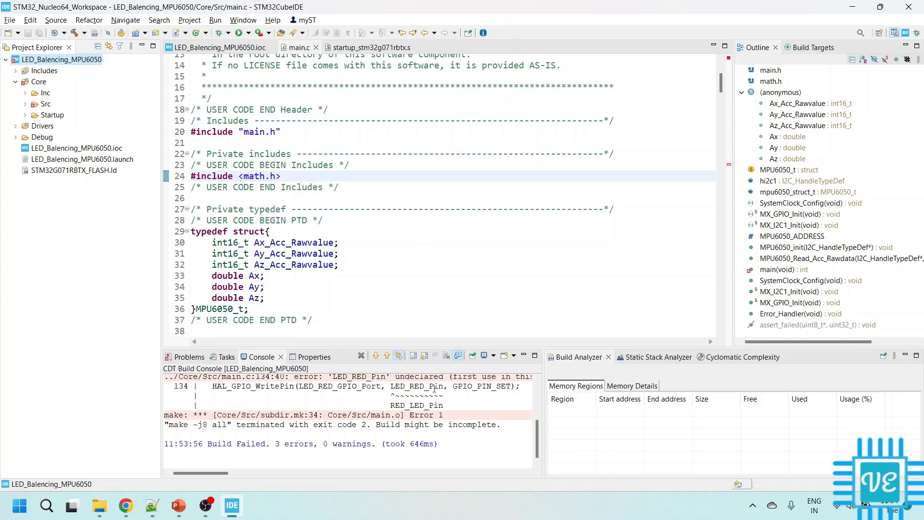
- Inspect the undeclared LED_RED_Pin error near line 134, then open LED_Balancing_MPU6050.ioc
{"action": "scroll", "scroll_direction": "down", "scroll_amount": 3}
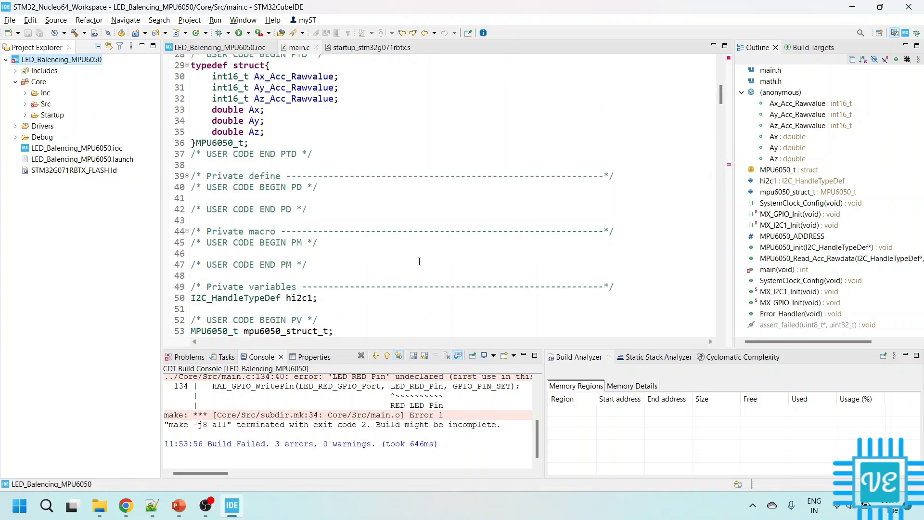
{"action": "scroll", "scroll_direction": "down", "scroll_amount": 3}
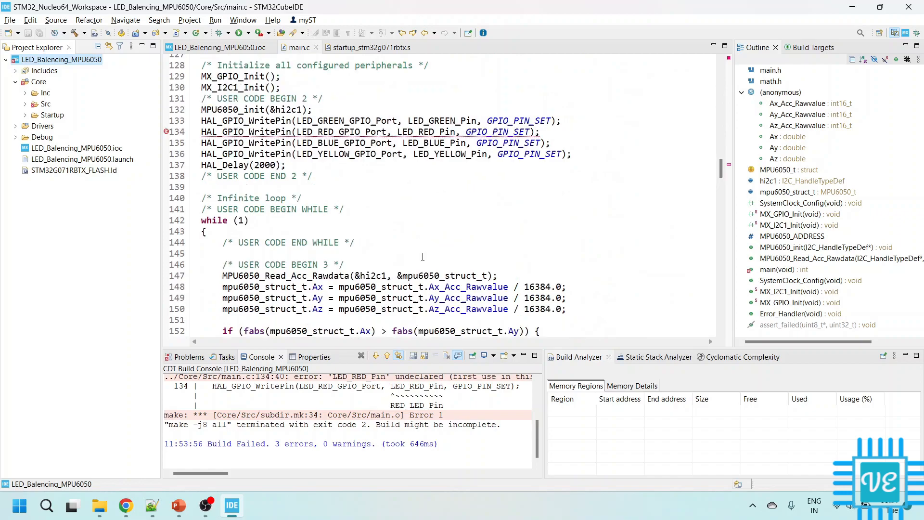
{"action": "scroll", "scroll_direction": "up", "scroll_amount": 3}
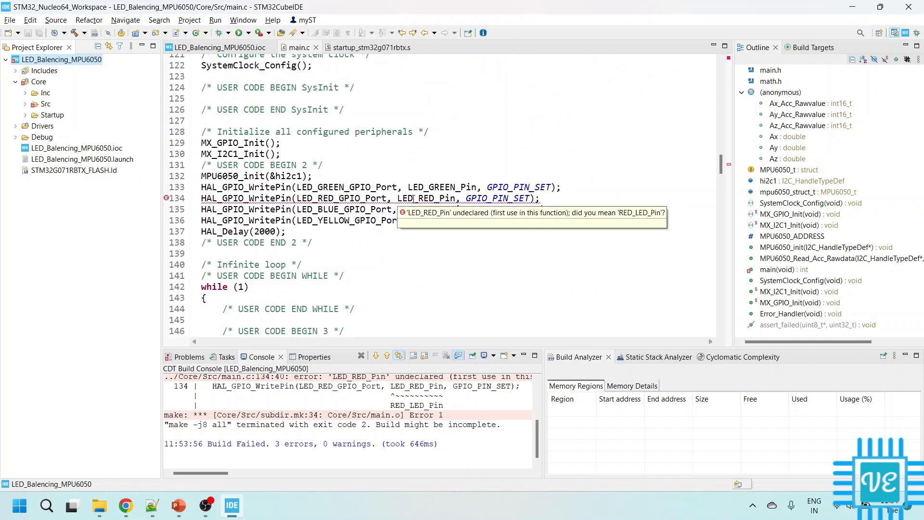
{"action": "left_click", "coordinate": [218, 47]}
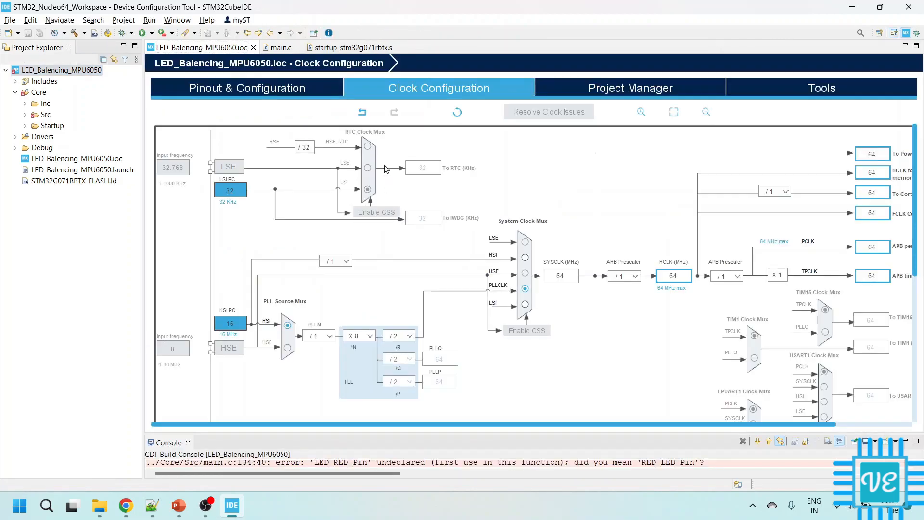
- In the fitted pinout view, relabel pin PB15 from RED_LED to LED_RED
{"action": "left_click", "coordinate": [246, 88]}
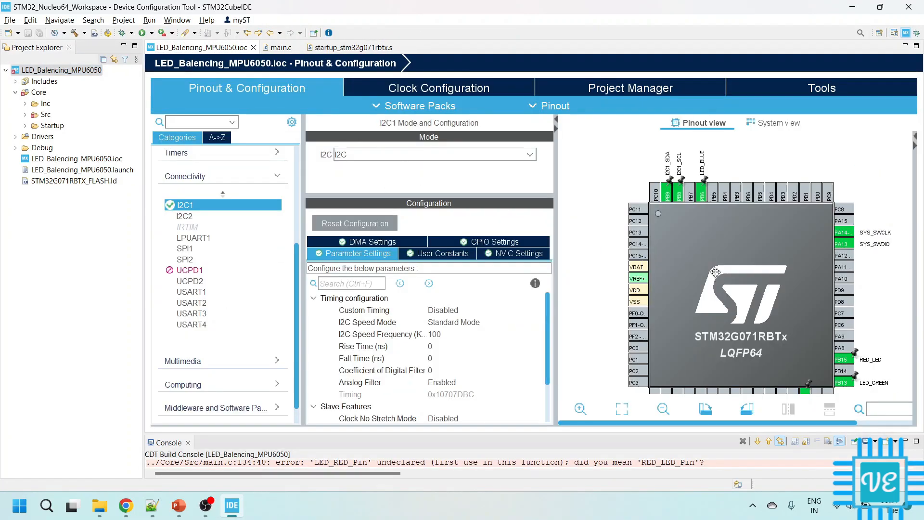
{"action": "left_click", "coordinate": [580, 409]}
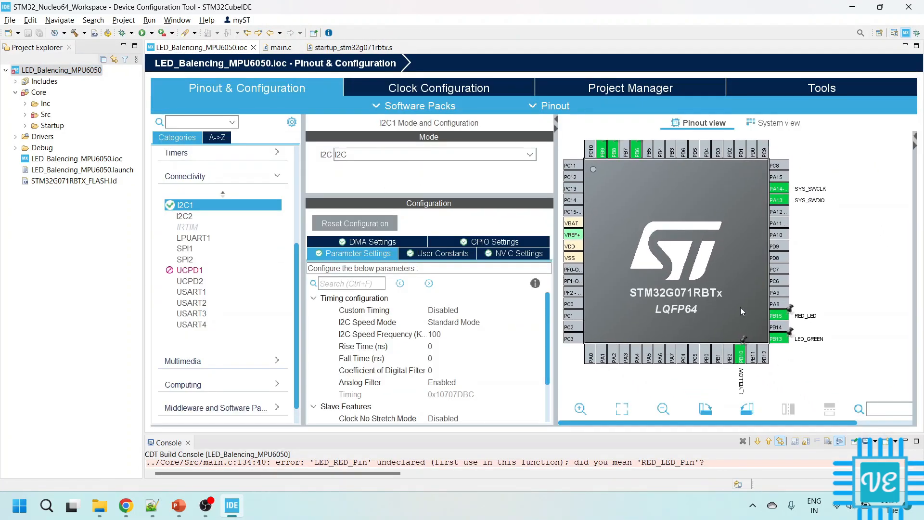
{"action": "left_click", "coordinate": [776, 315]}
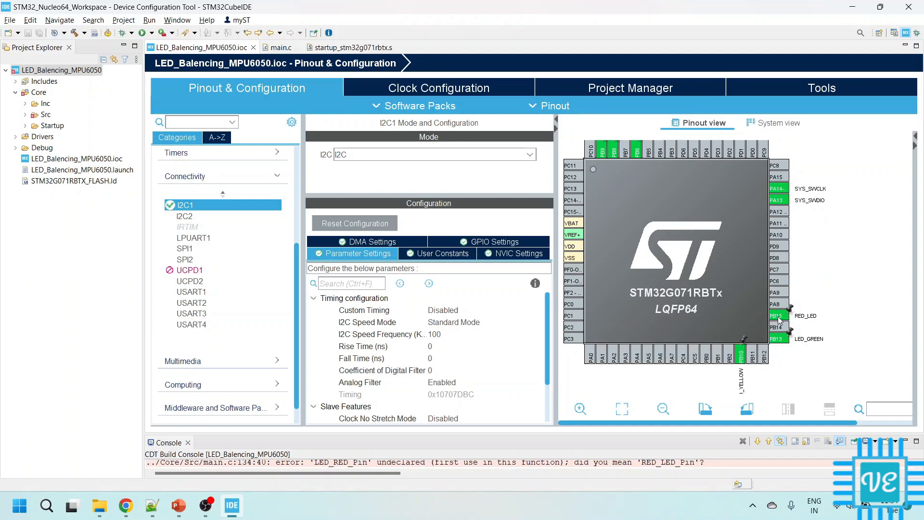
{"action": "left_click", "coordinate": [777, 316]}
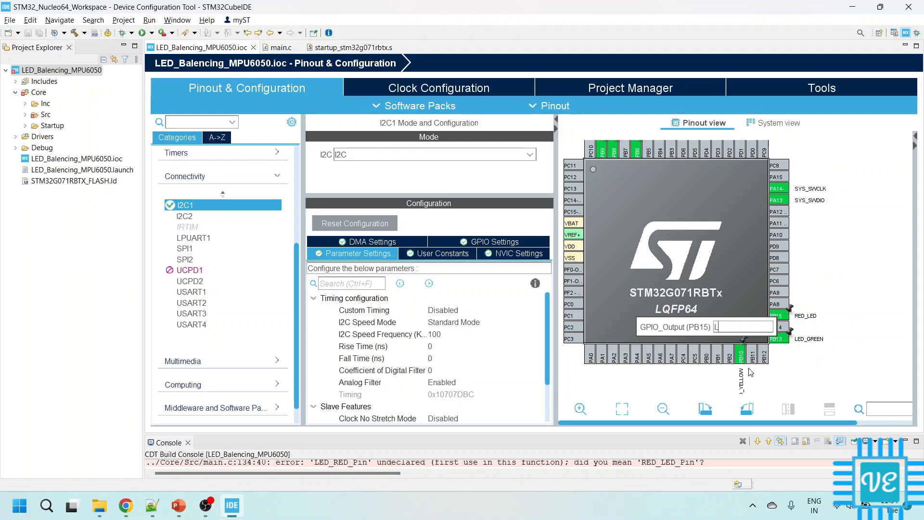
{"action": "type", "text": "LED_RED"}
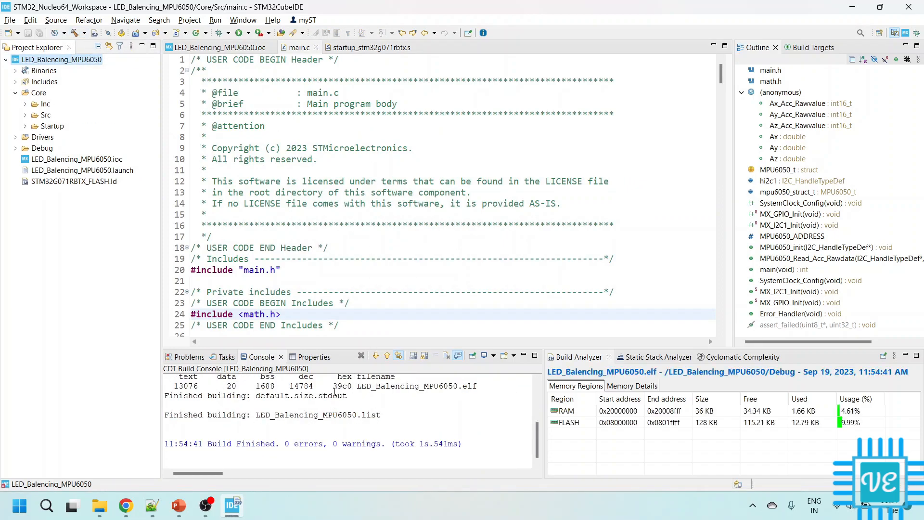
- Scroll through the regenerated main.c after the clean build
{"action": "scroll", "scroll_direction": "down", "scroll_amount": 3}
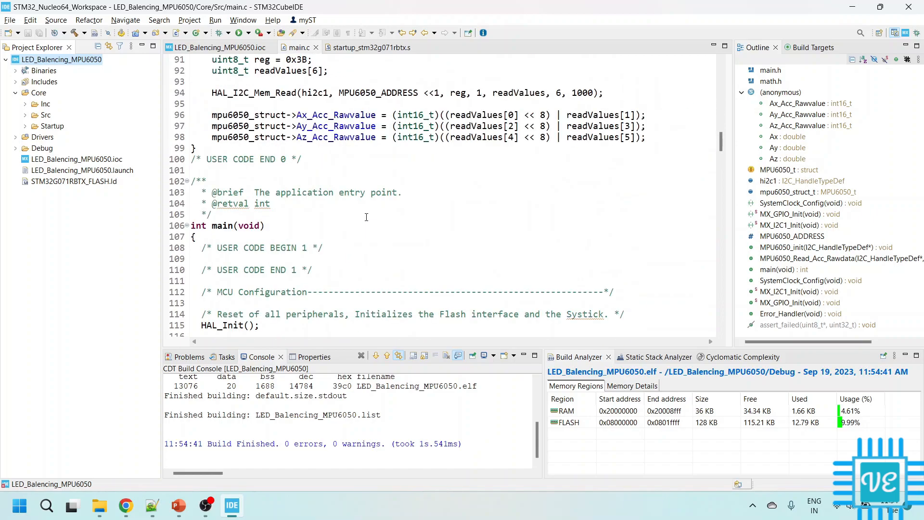
{"action": "scroll", "scroll_direction": "down", "scroll_amount": 3}
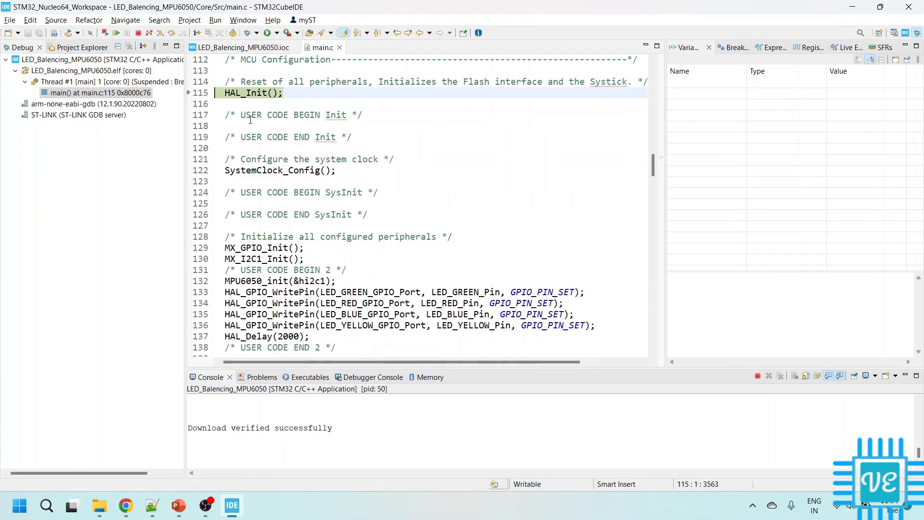
{"action": "mouse_move", "coordinate": [115, 37]}
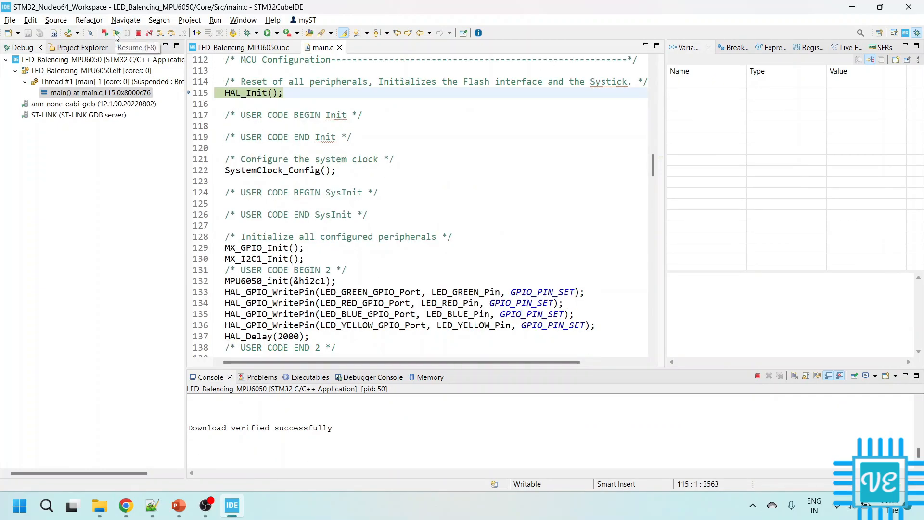
- Resume the debug session halted at HAL_Init() so the firmware runs
{"action": "left_click", "coordinate": [116, 37]}
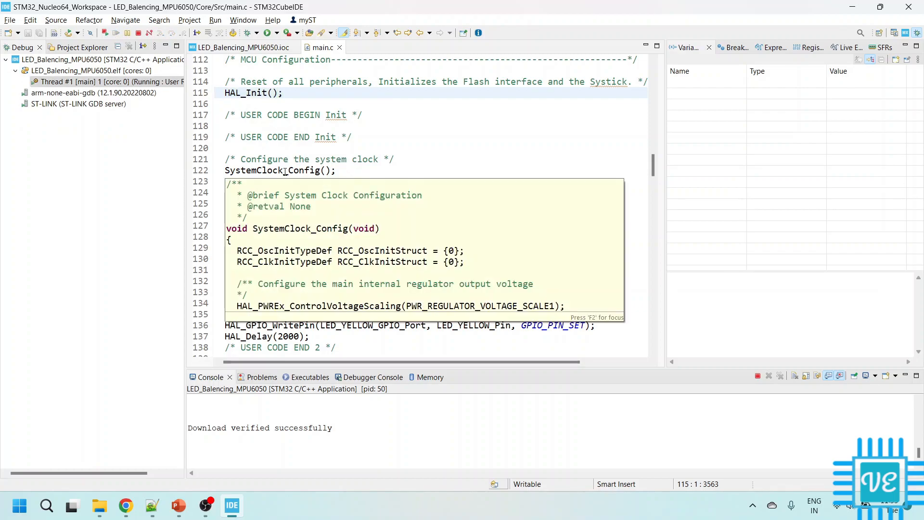
{"action": "left_click", "coordinate": [217, 93]}
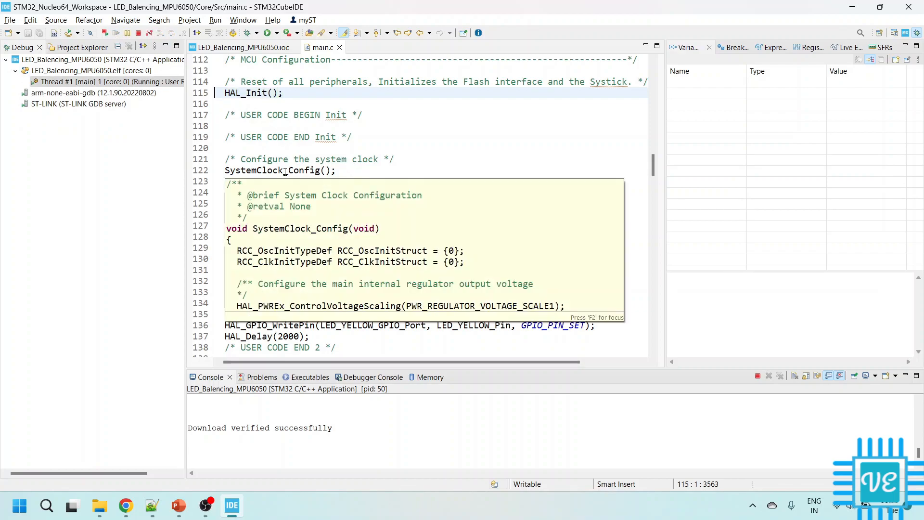